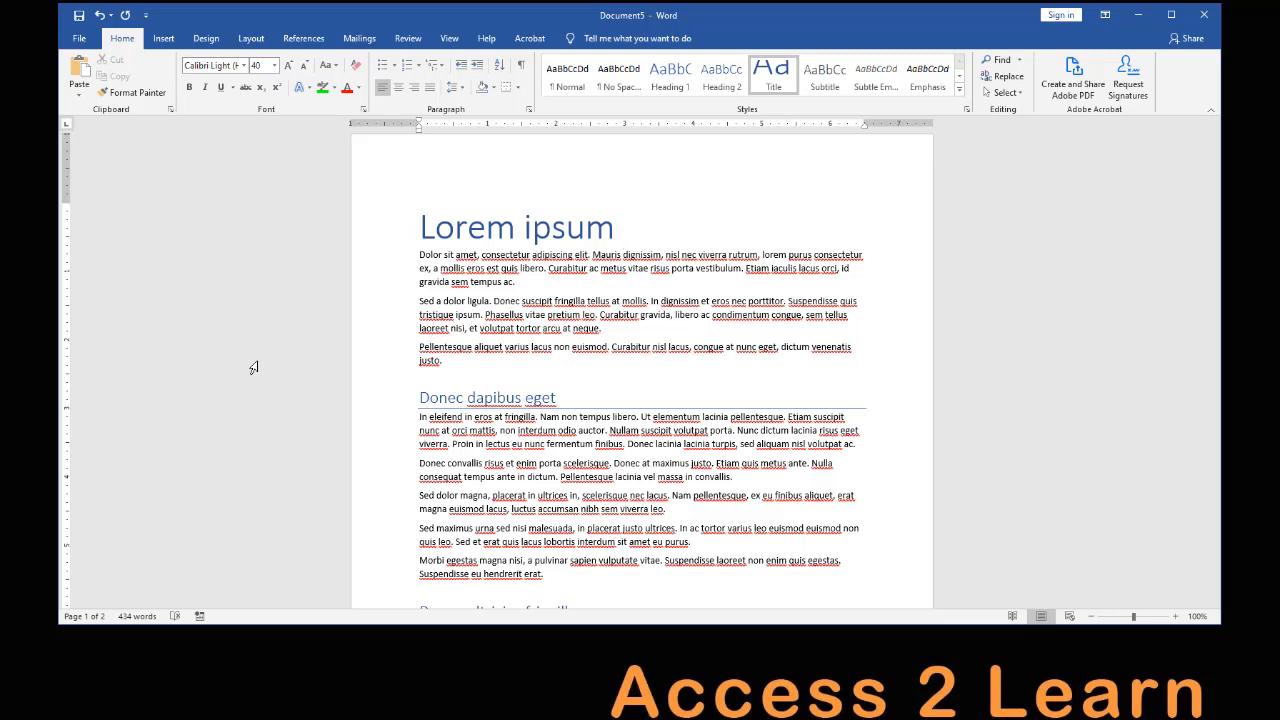
Step: Show the References ribbon with citation and bibliography tools for the Lorem ipsum document
{"action": "left_click", "coordinate": [622, 228]}
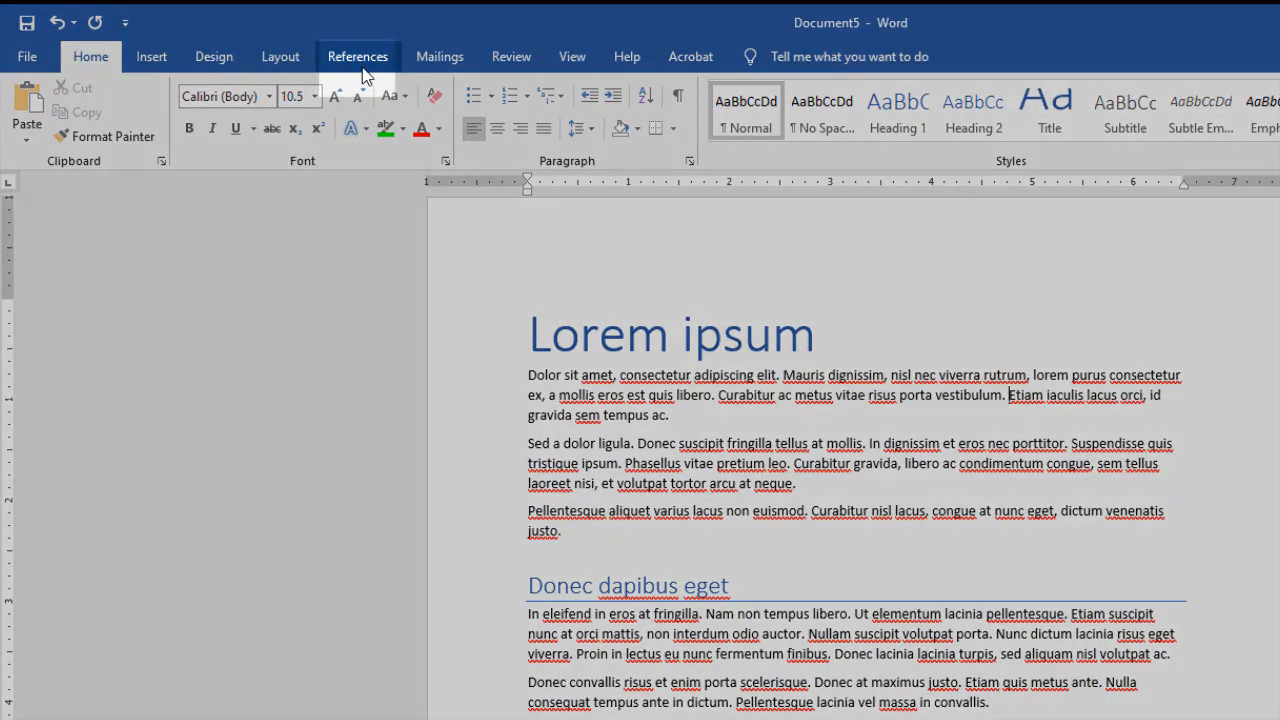
{"action": "left_click", "coordinate": [356, 56]}
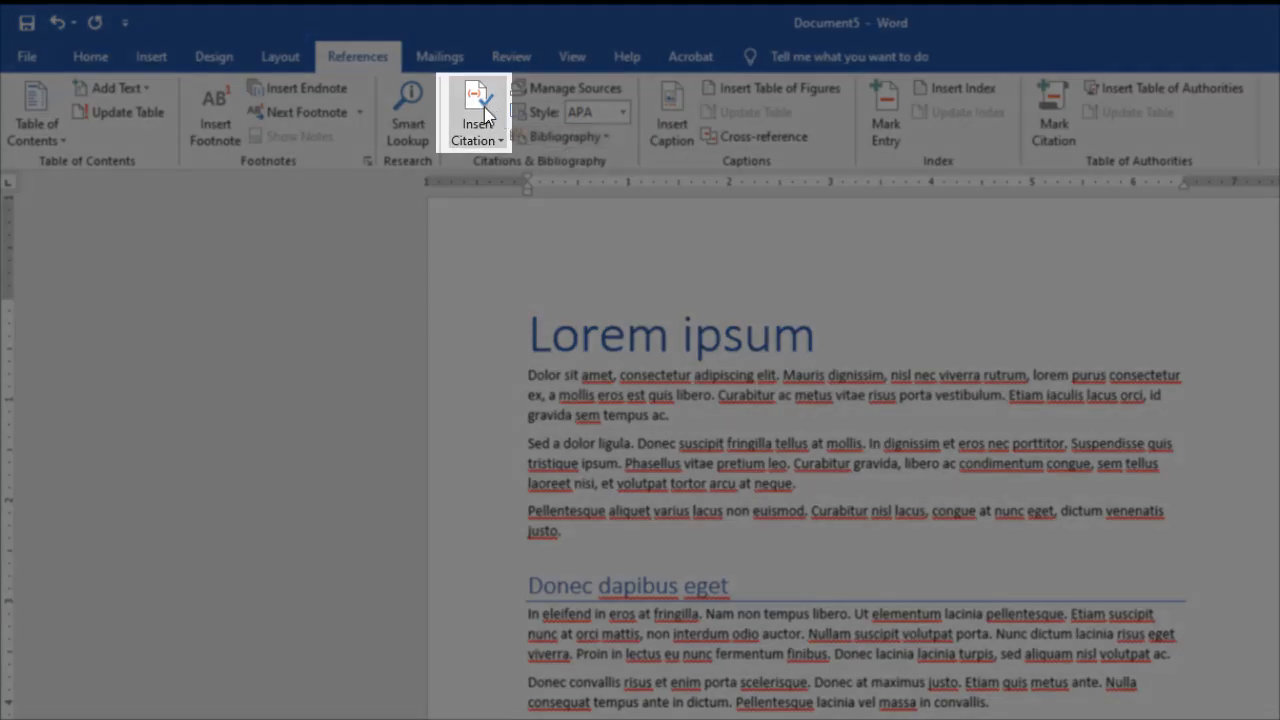
Step: Start a new book source with author Smith, Joe, title My Favorite Source, year 2017
{"action": "left_click", "coordinate": [476, 112]}
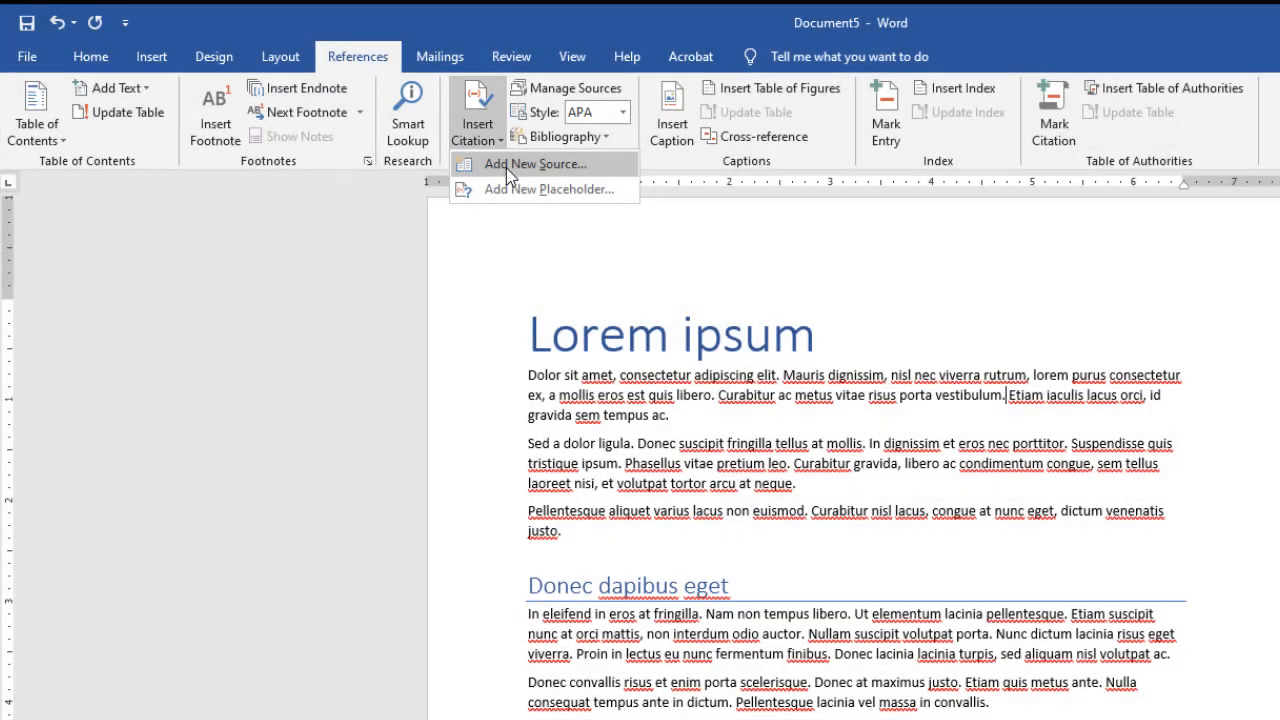
{"action": "left_click", "coordinate": [536, 164]}
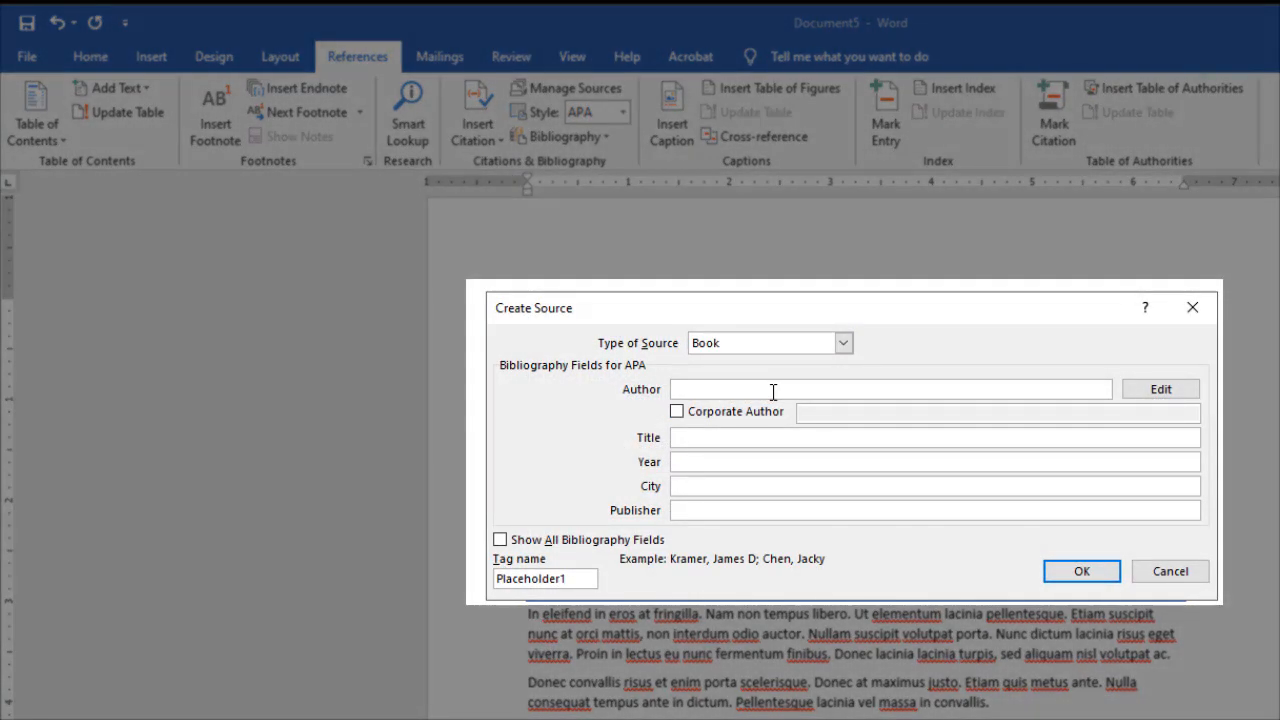
{"action": "type", "text": "Smith,"}
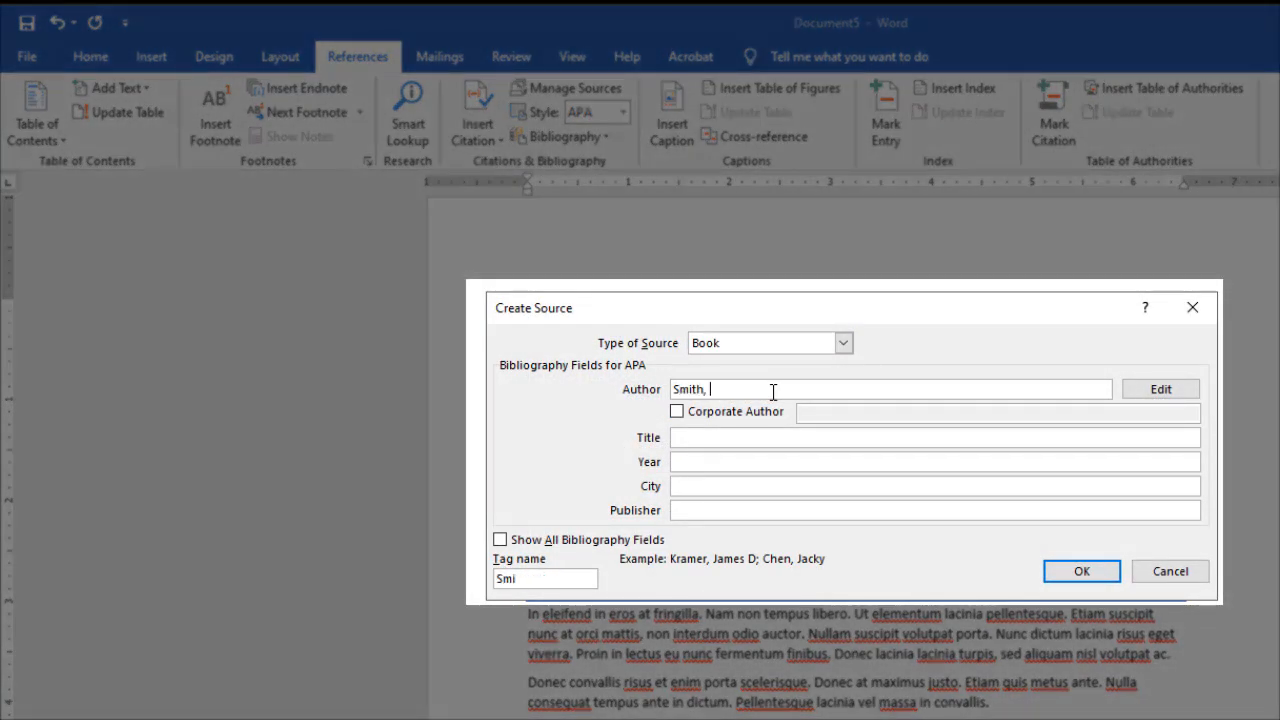
{"action": "type", "text": "Joe"}
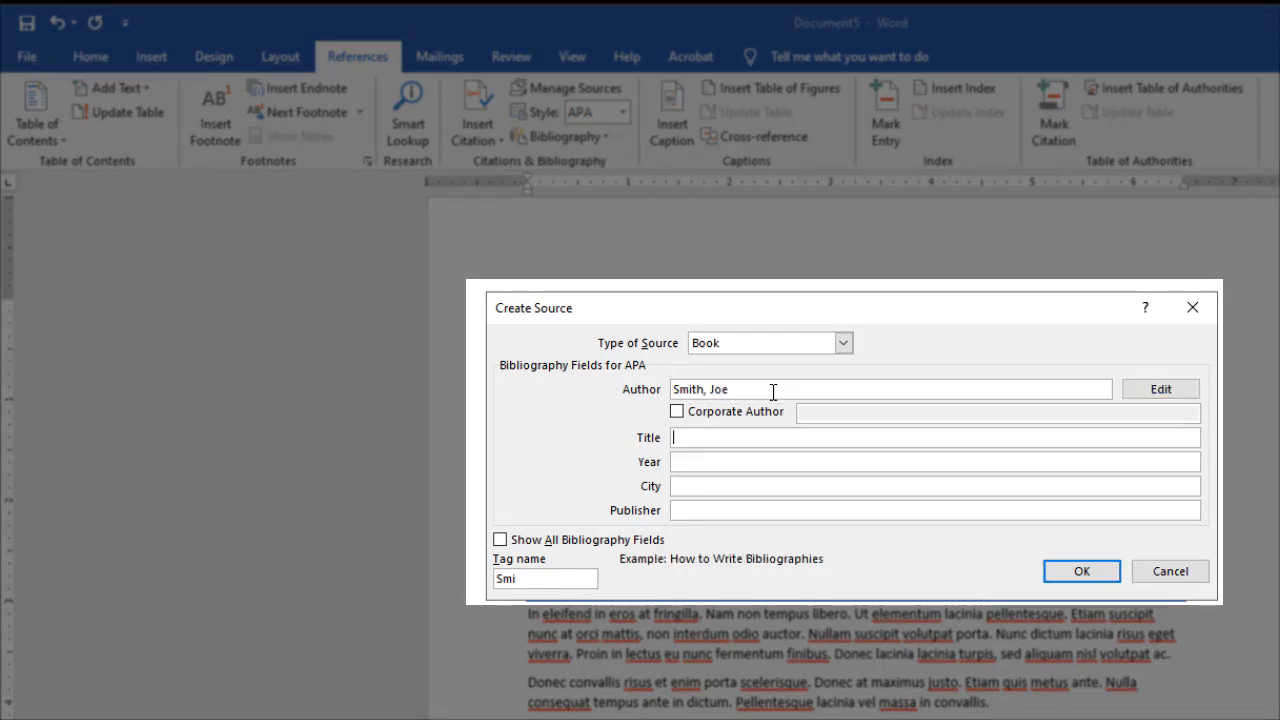
{"action": "type", "text": "My Favorite Source"}
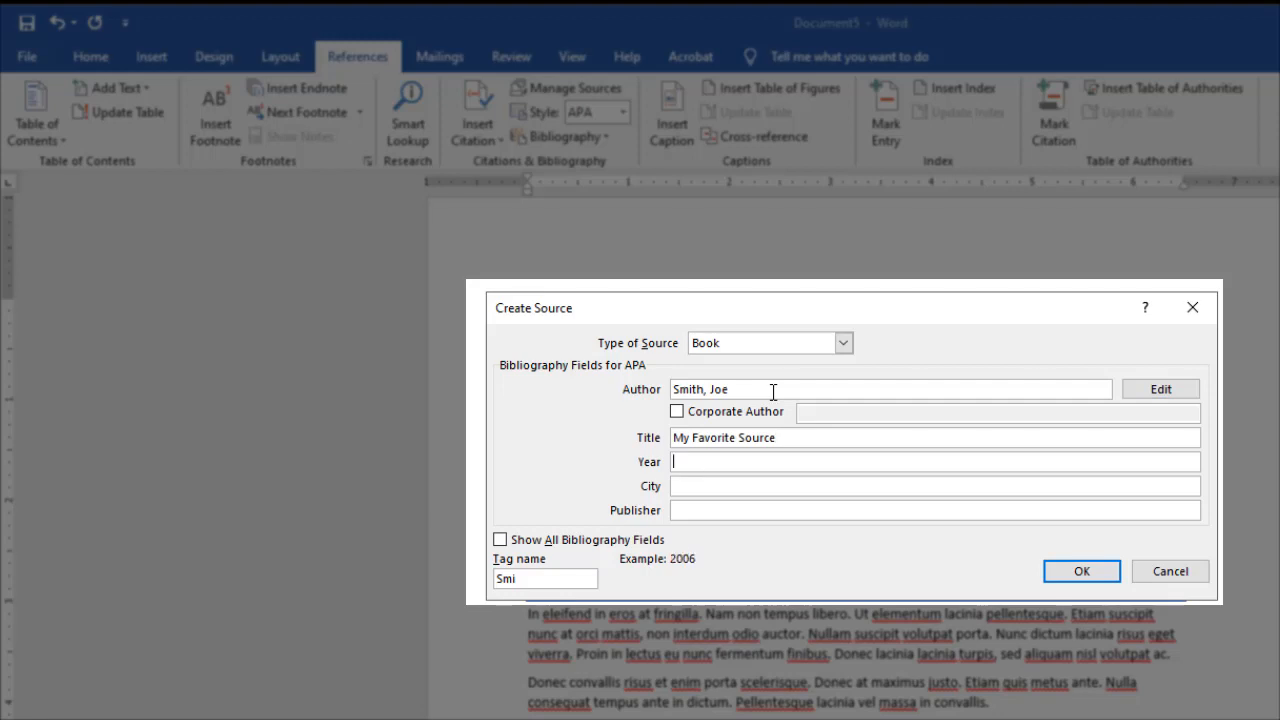
{"action": "type", "text": "2017"}
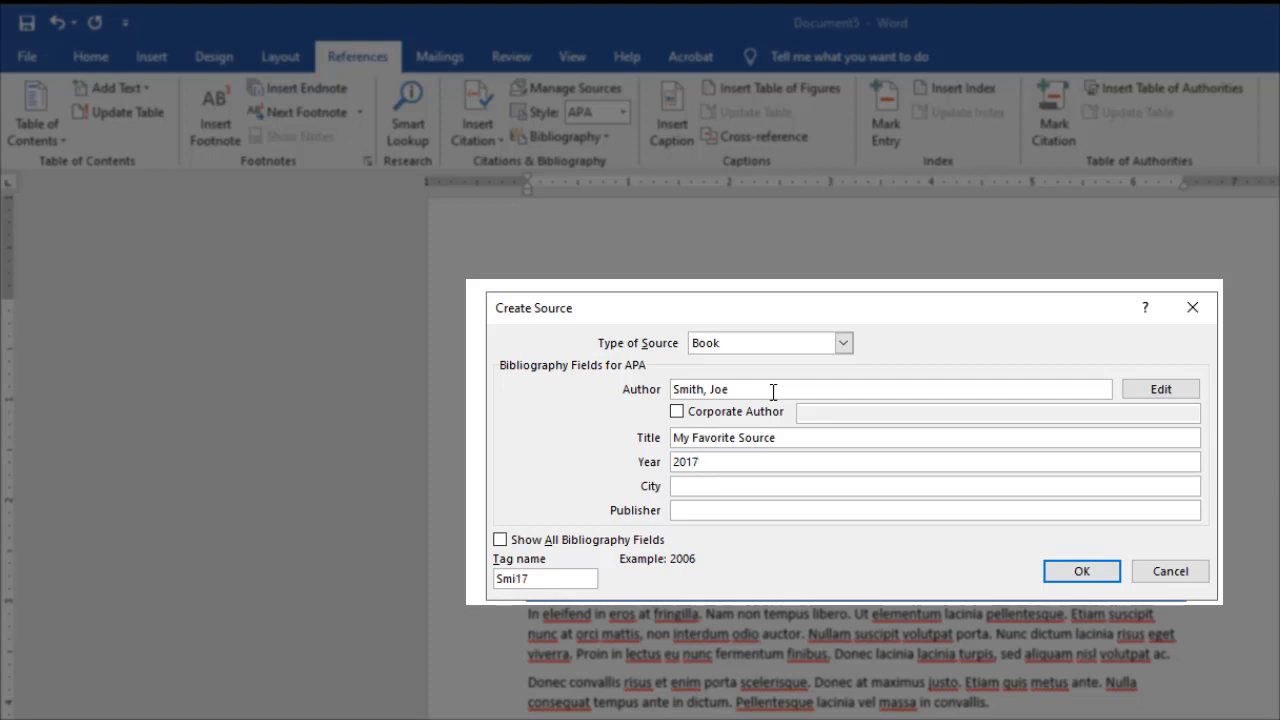
Step: Add city New York and publisher ACME Publishing, briefly viewing all bibliography fields
{"action": "type", "text": "N"}
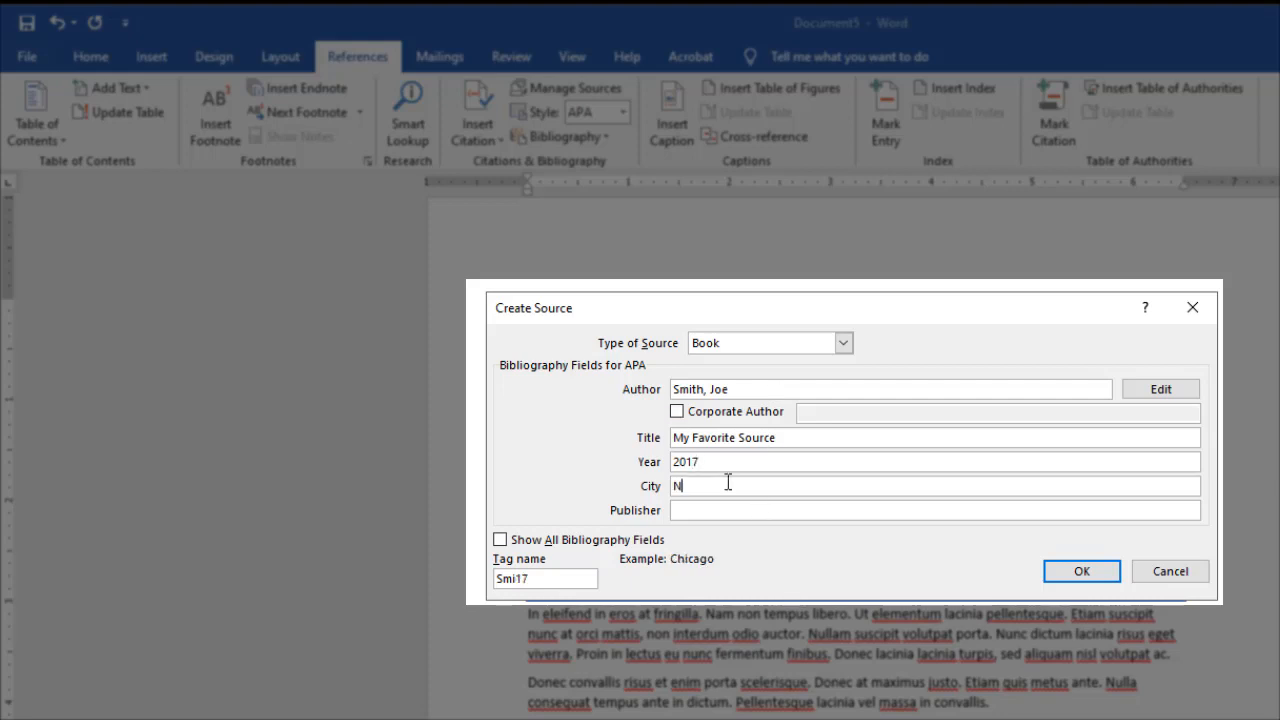
{"action": "type", "text": "ew York"}
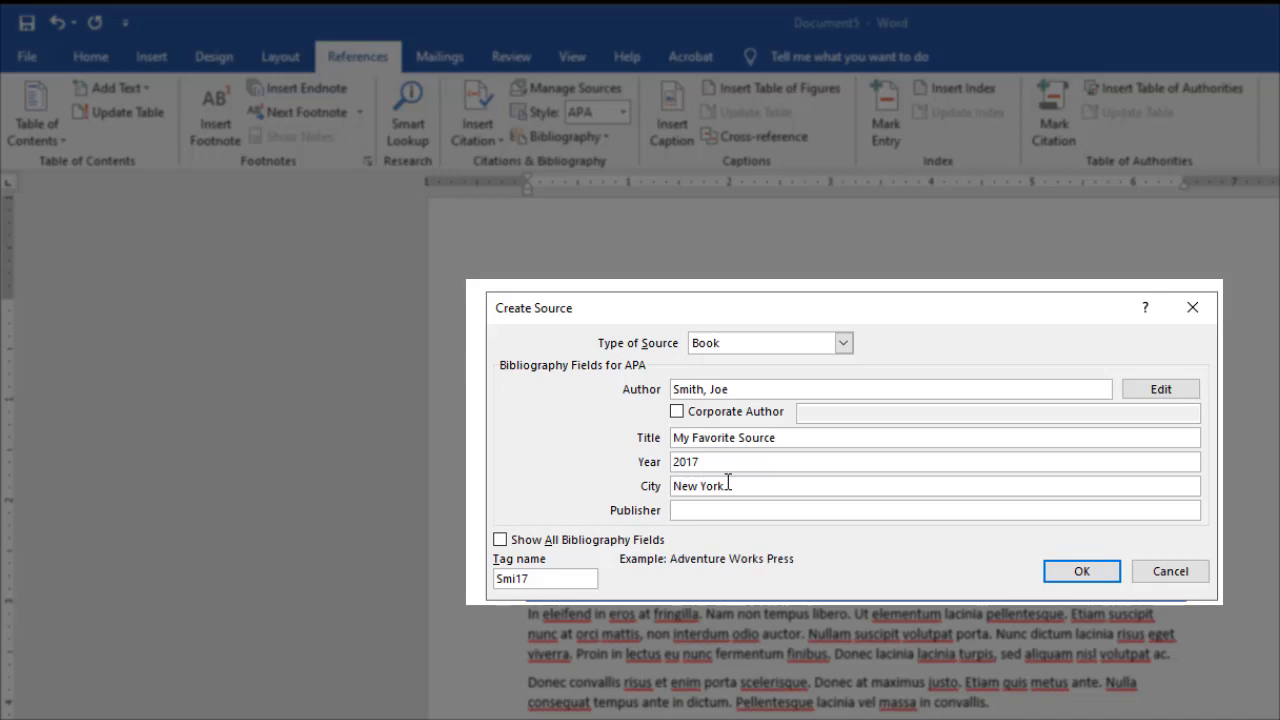
{"action": "type", "text": "ACME Publishing"}
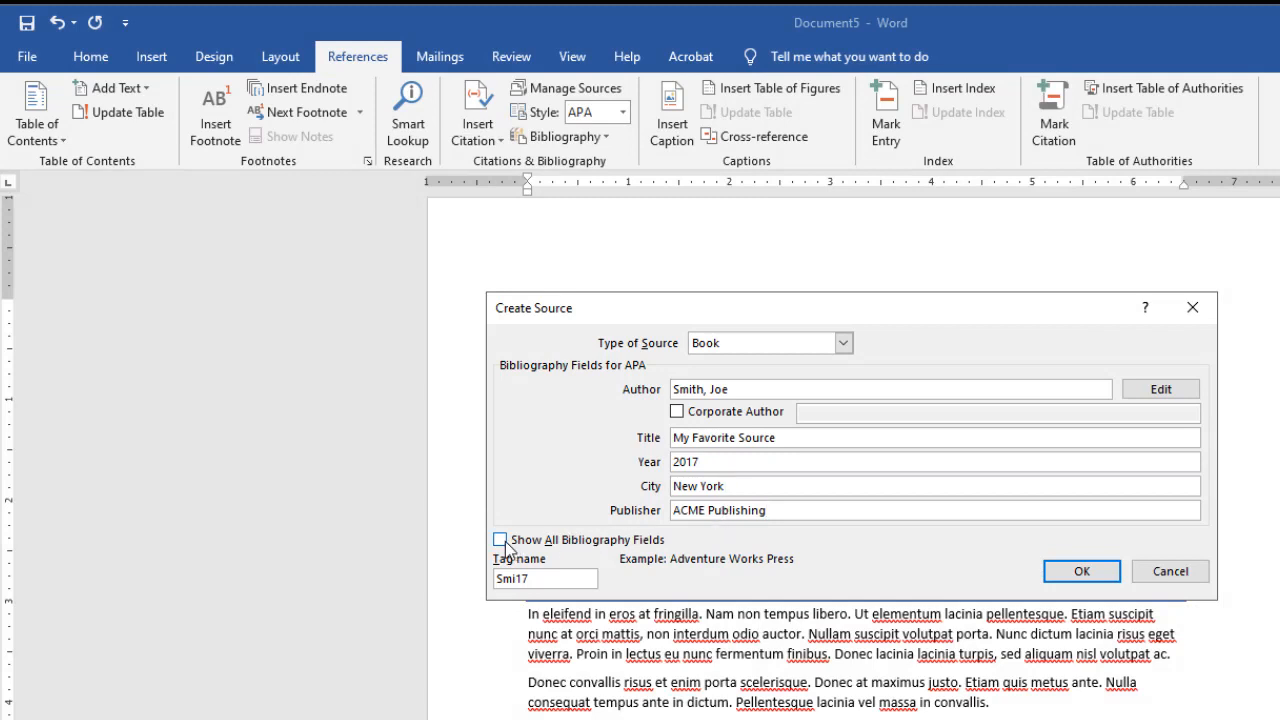
{"action": "left_click", "coordinate": [500, 540]}
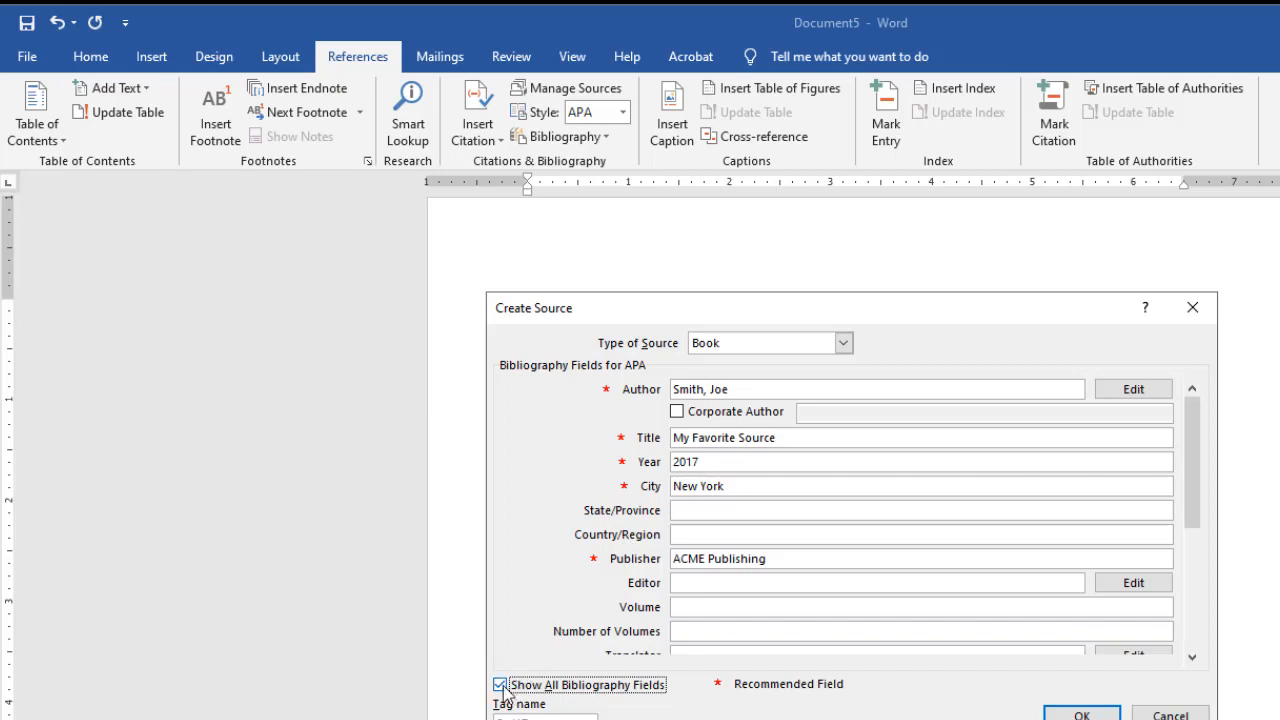
{"action": "left_click", "coordinate": [500, 684]}
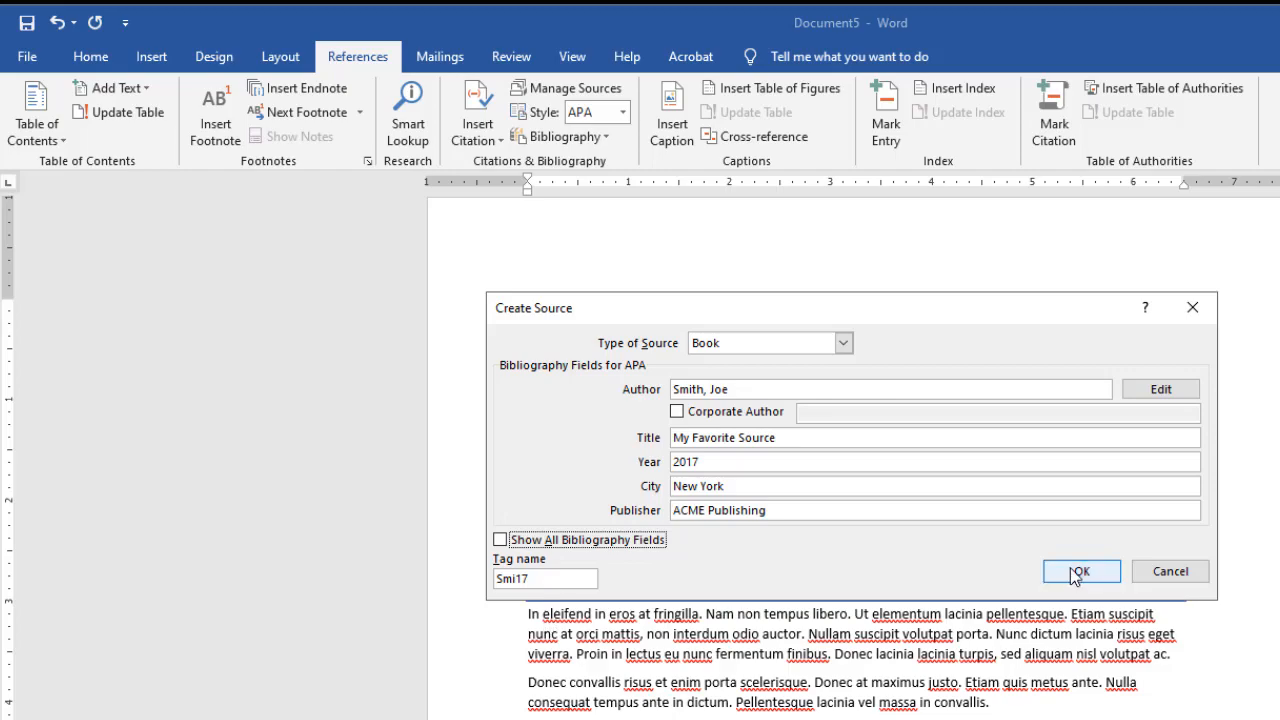
Step: Save the source so (Smith, 2017) appears after vestibulum., glancing at its citation options
{"action": "left_click", "coordinate": [1080, 572]}
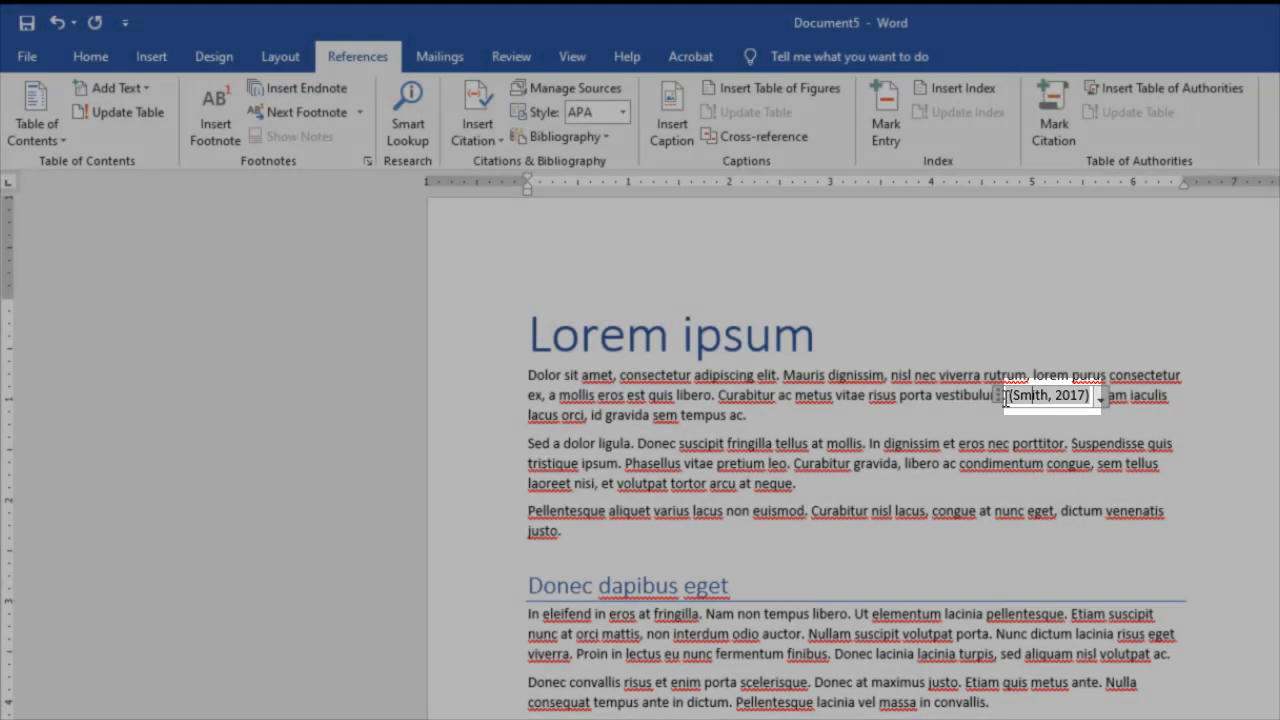
{"action": "left_click", "coordinate": [1100, 396]}
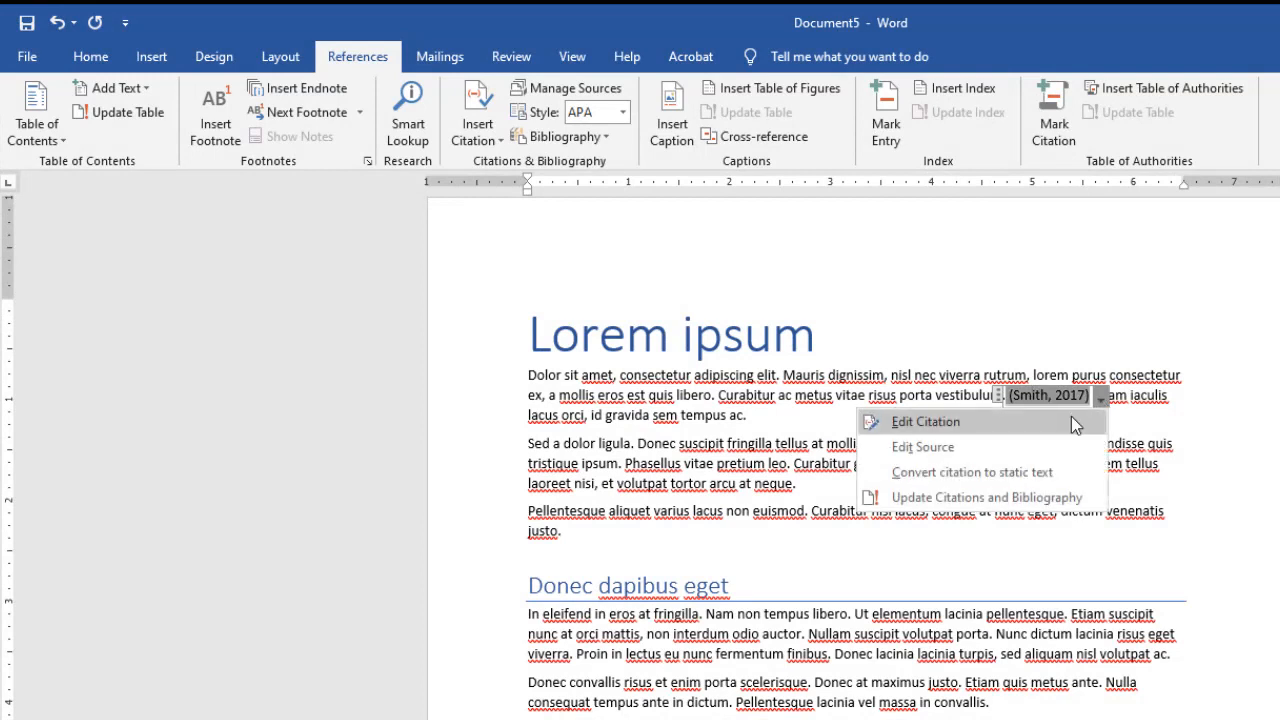
{"action": "mouse_move", "coordinate": [1108, 418]}
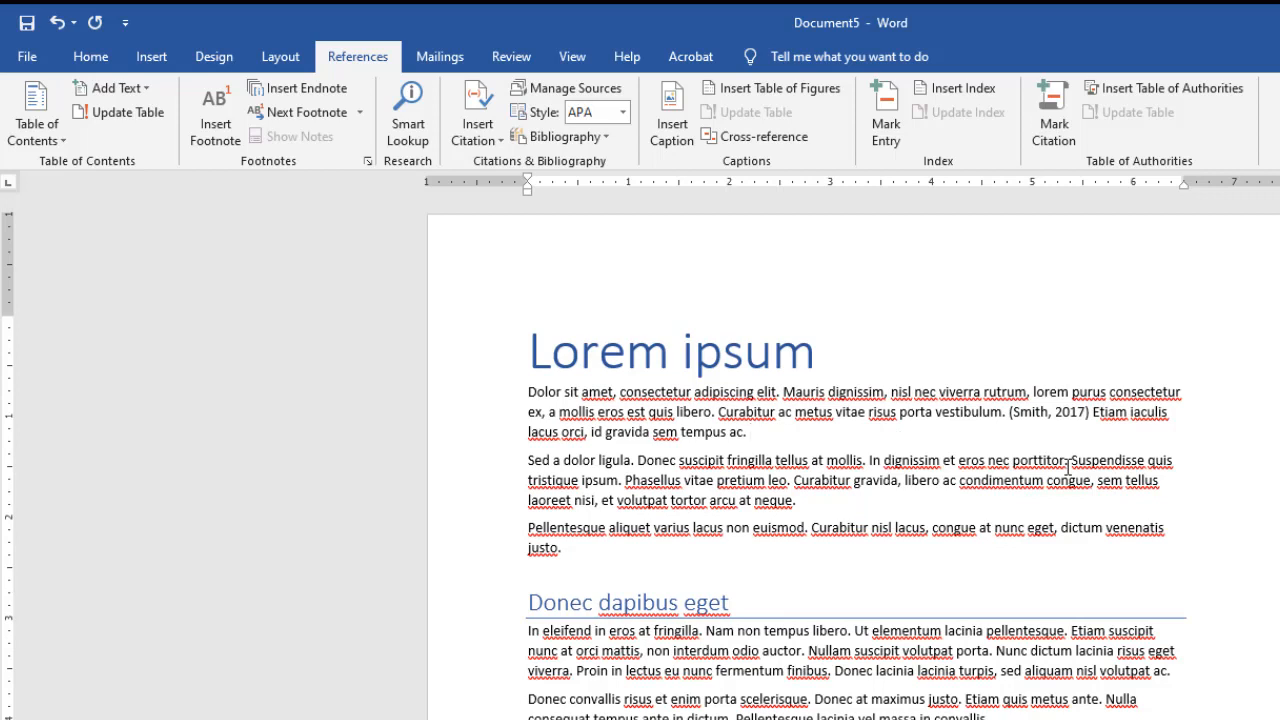
{"action": "left_click", "coordinate": [748, 432]}
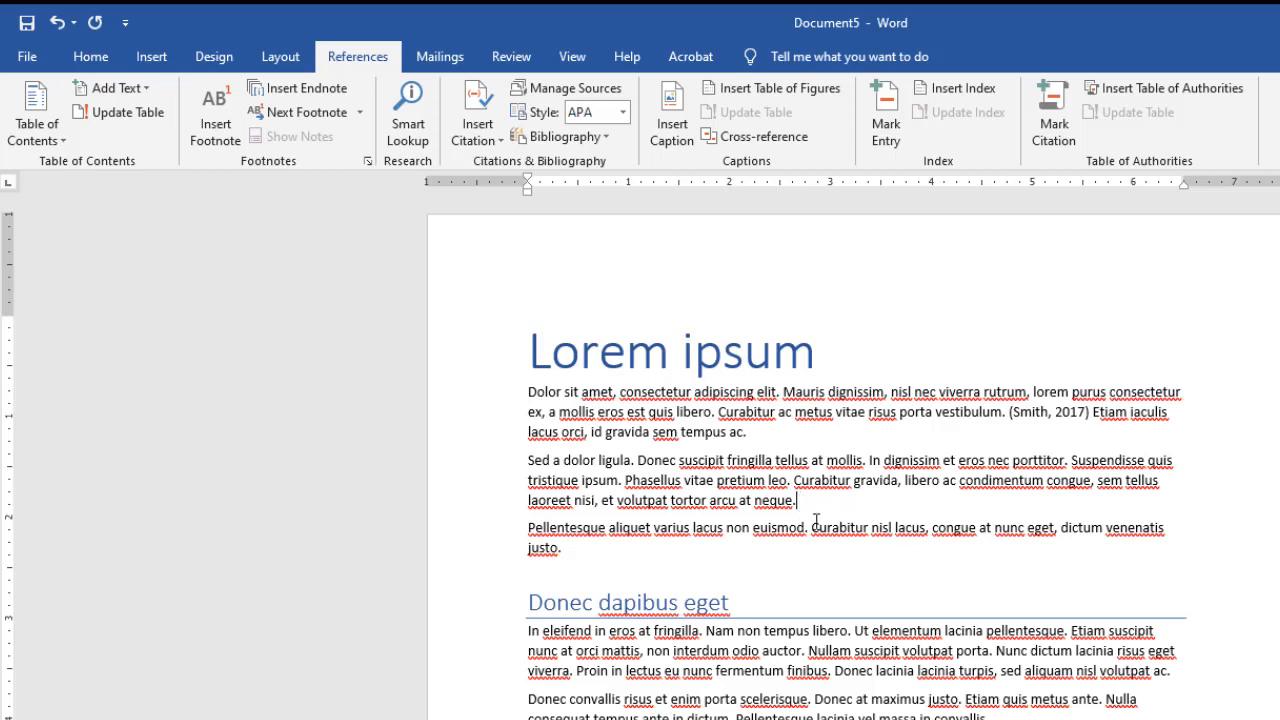
Step: Create and cite a 2020 Journal Article source by Ana Jones as (Jones, 2020) in paragraph two
{"action": "left_click", "coordinate": [476, 112]}
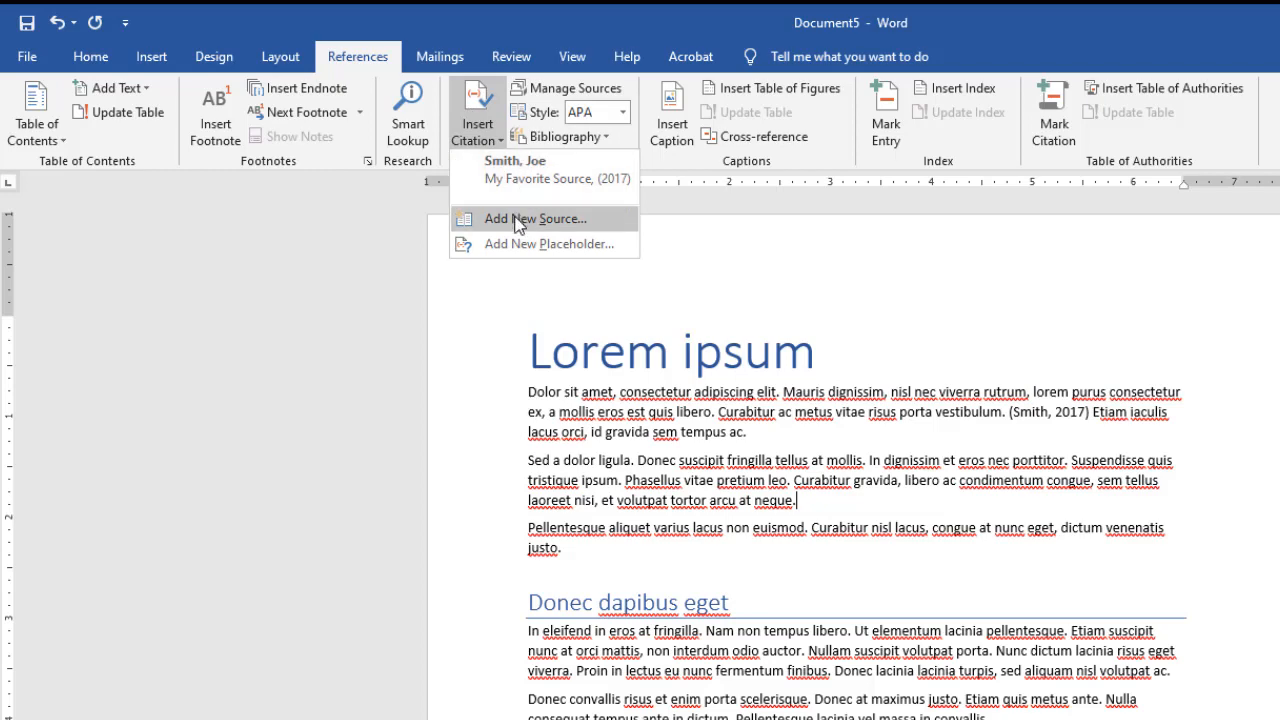
{"action": "left_click", "coordinate": [536, 218]}
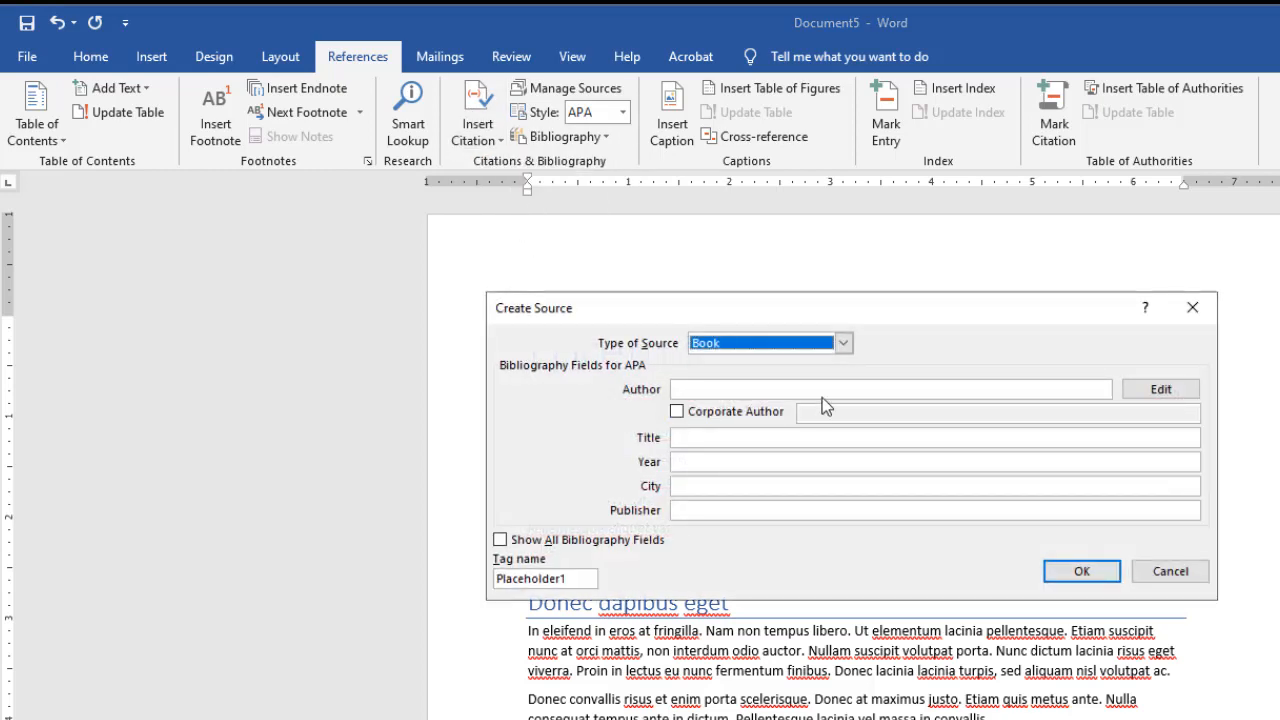
{"action": "left_click", "coordinate": [844, 342]}
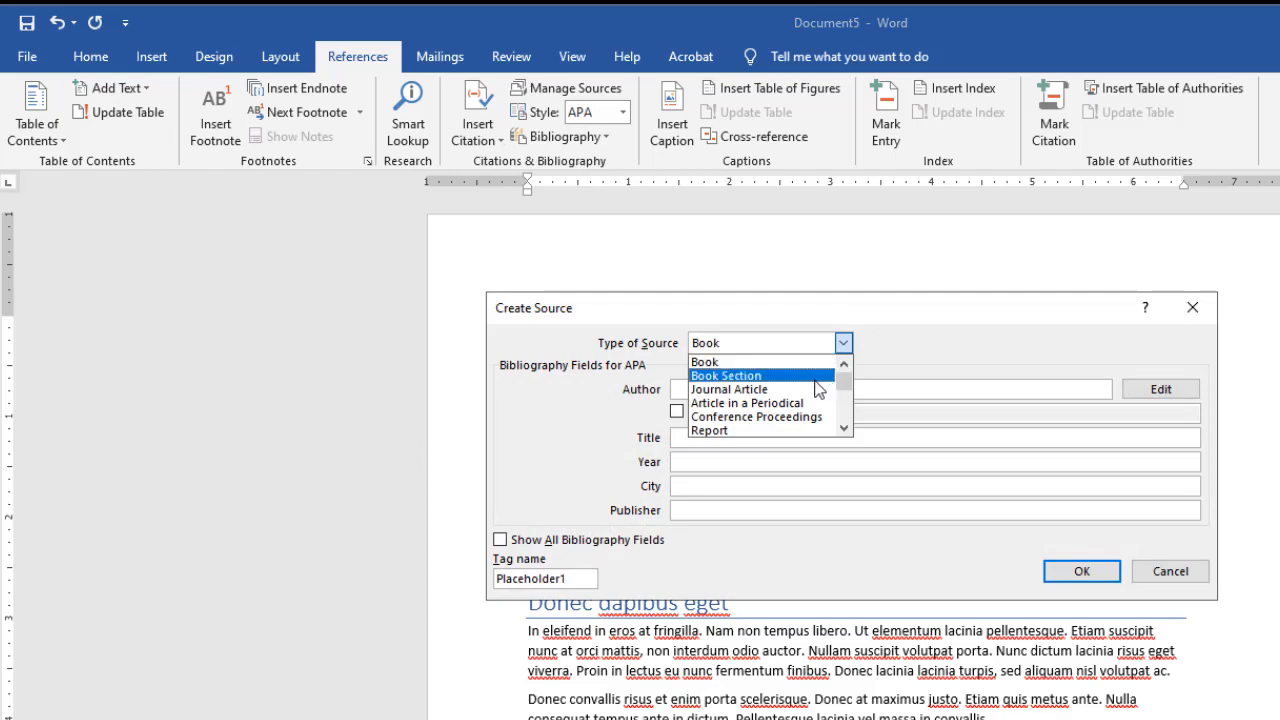
{"action": "left_click", "coordinate": [728, 388]}
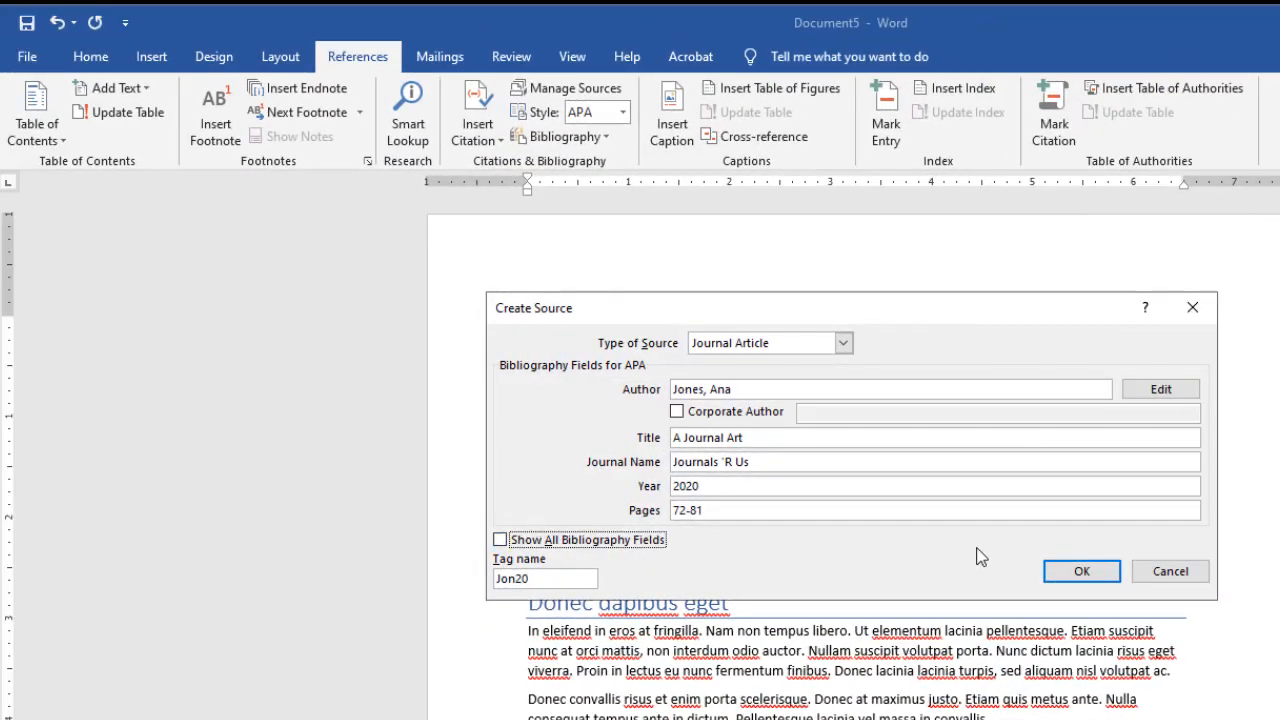
{"action": "left_click", "coordinate": [1080, 572]}
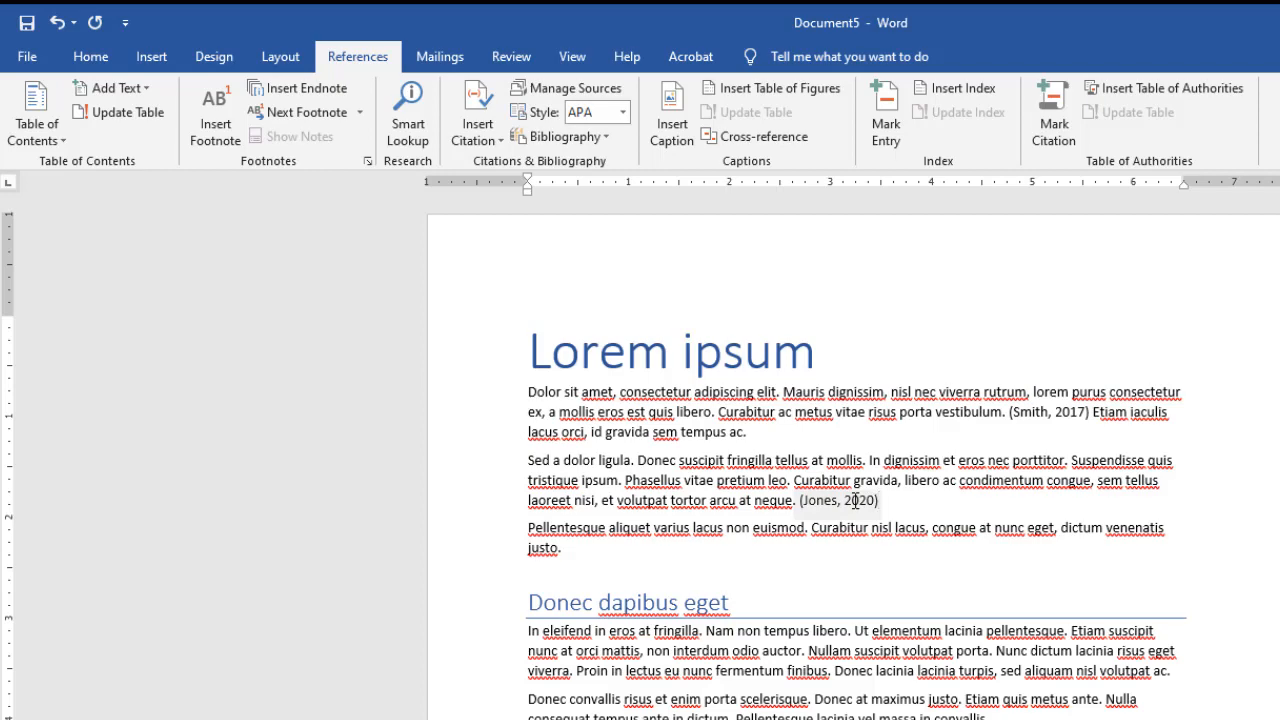
Step: Insert a built-in Works Cited list of Jones (2020) and Smith (2017) at the document end
{"action": "scroll", "scroll_direction": "down", "scroll_amount": 3}
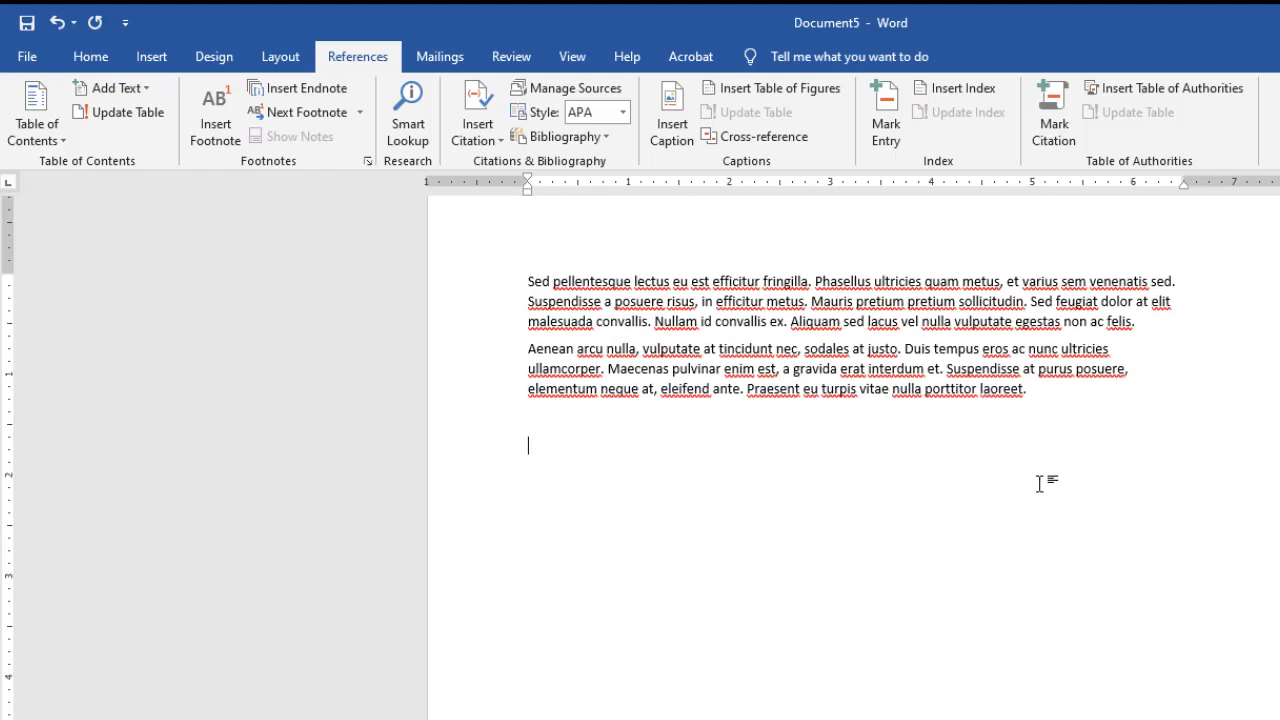
{"action": "mouse_move", "coordinate": [736, 168]}
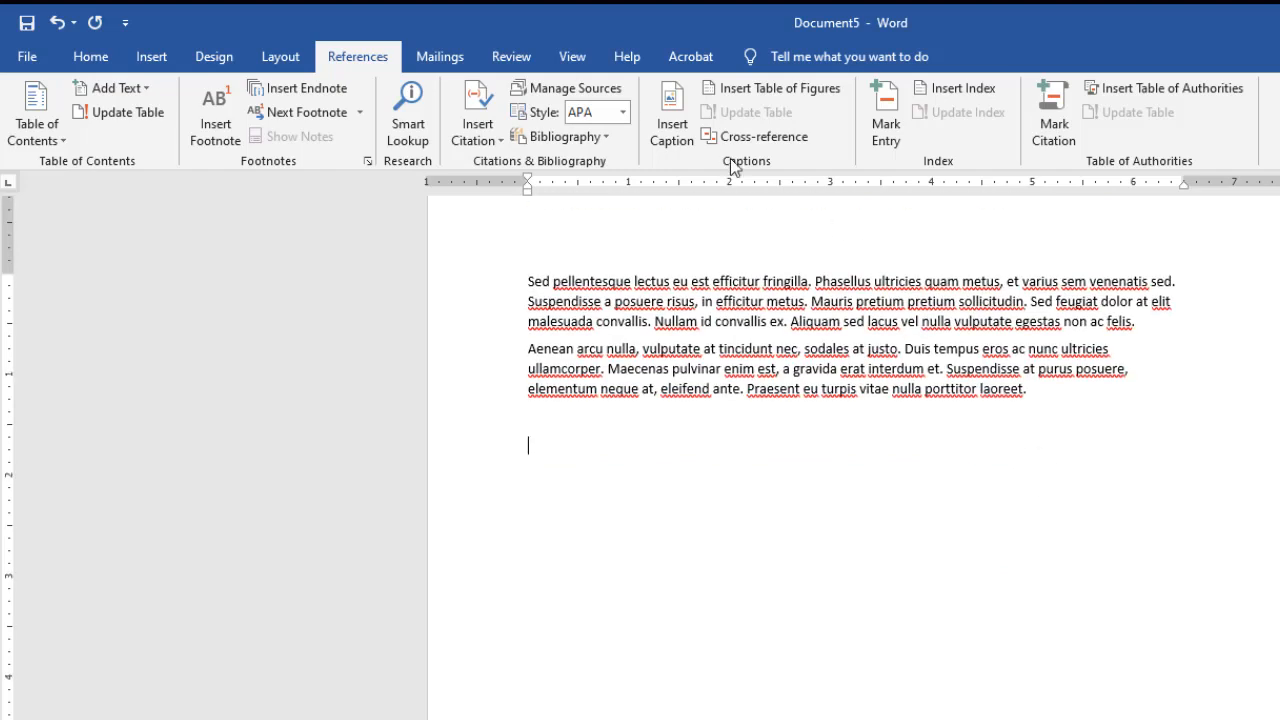
{"action": "left_click", "coordinate": [562, 136]}
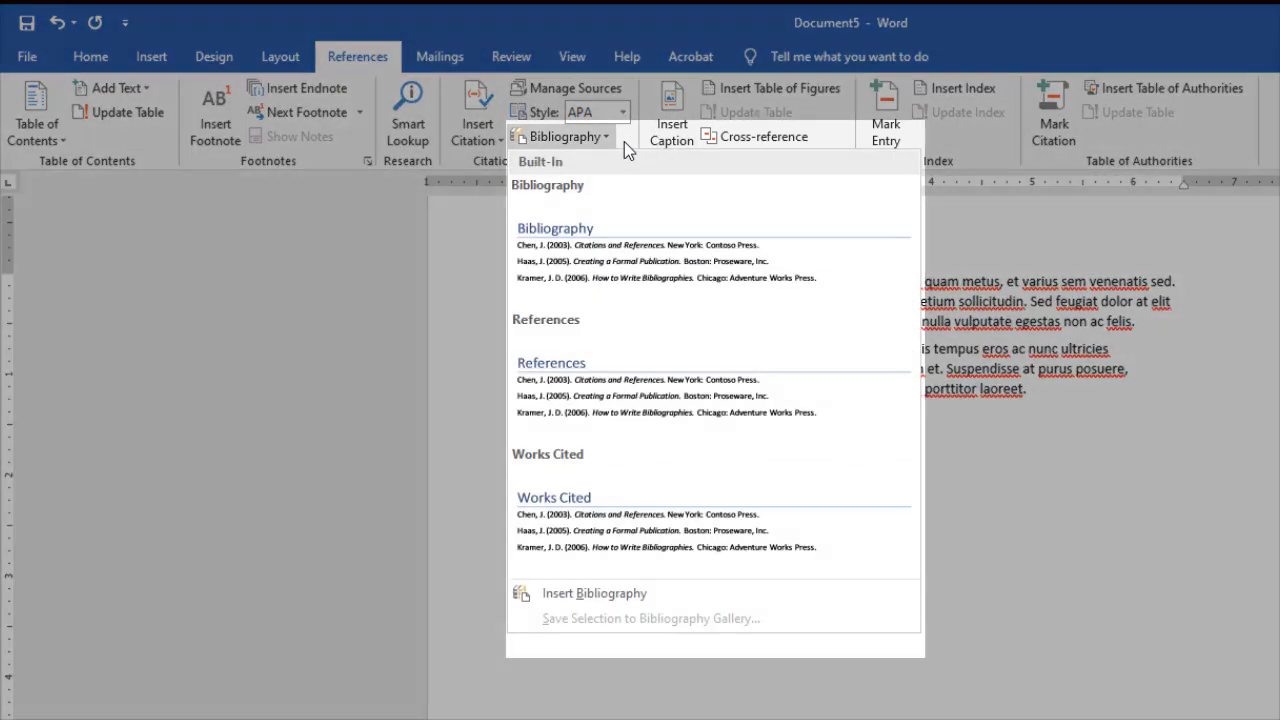
{"action": "mouse_move", "coordinate": [598, 230]}
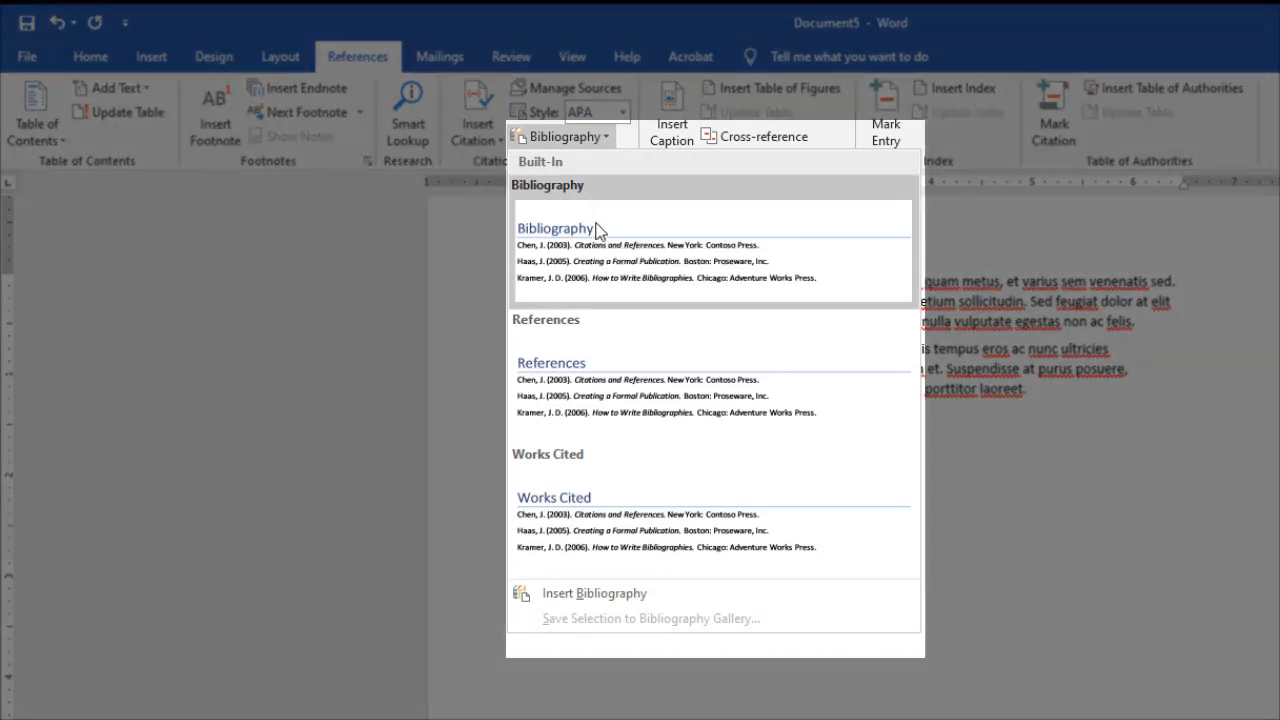
{"action": "mouse_move", "coordinate": [604, 262]}
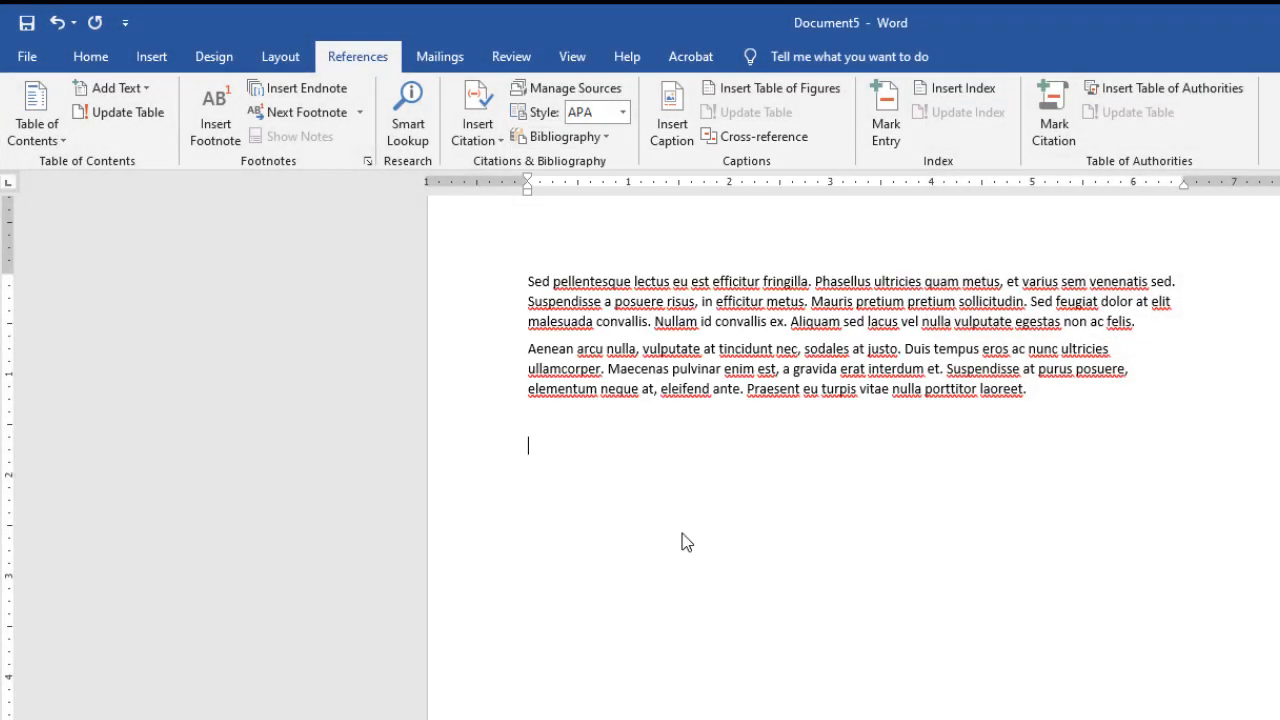
{"action": "left_click", "coordinate": [560, 136]}
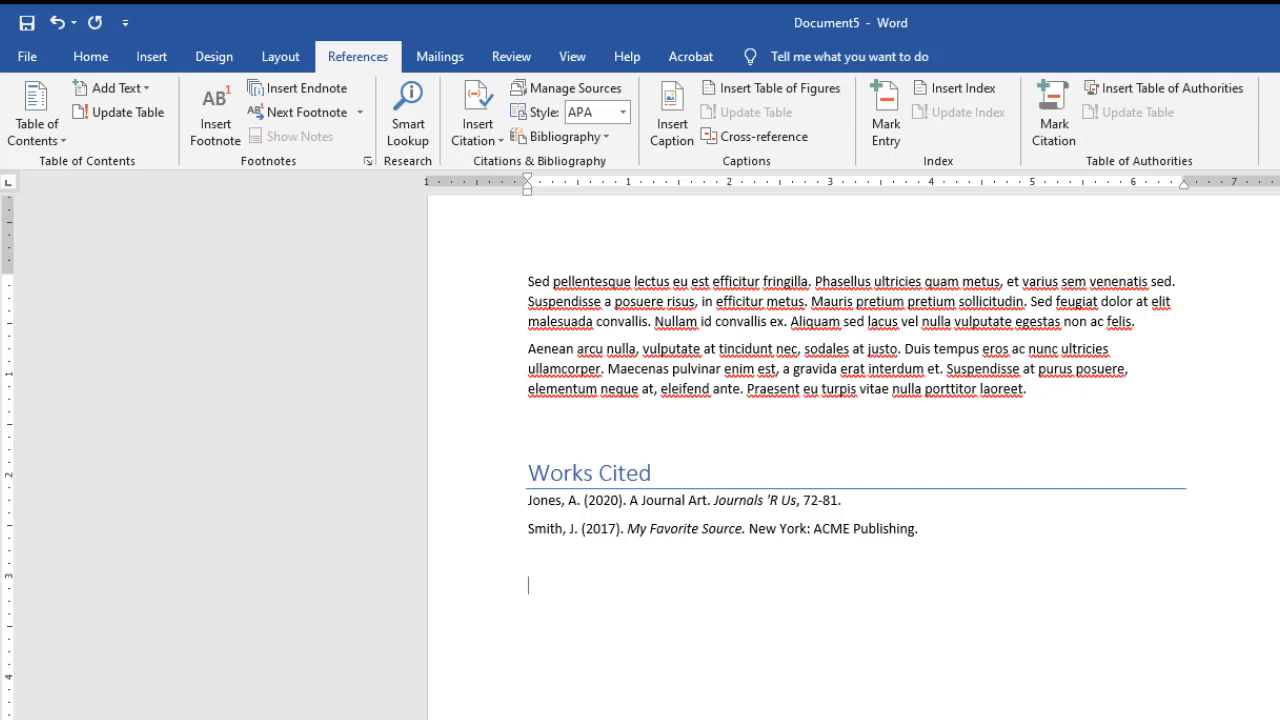
Step: Undo the Works Cited list and switch the citation style from APA to MLA
{"action": "key", "text": "ctrl+z"}
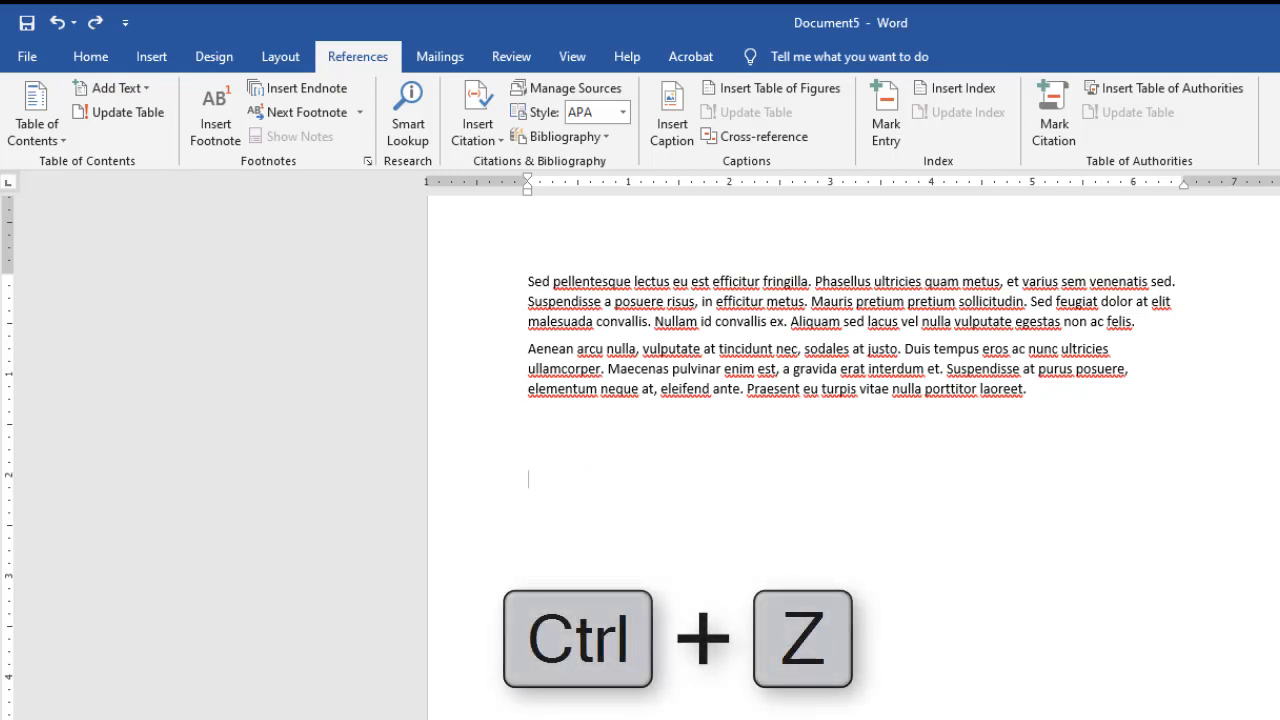
{"action": "left_click", "coordinate": [624, 112]}
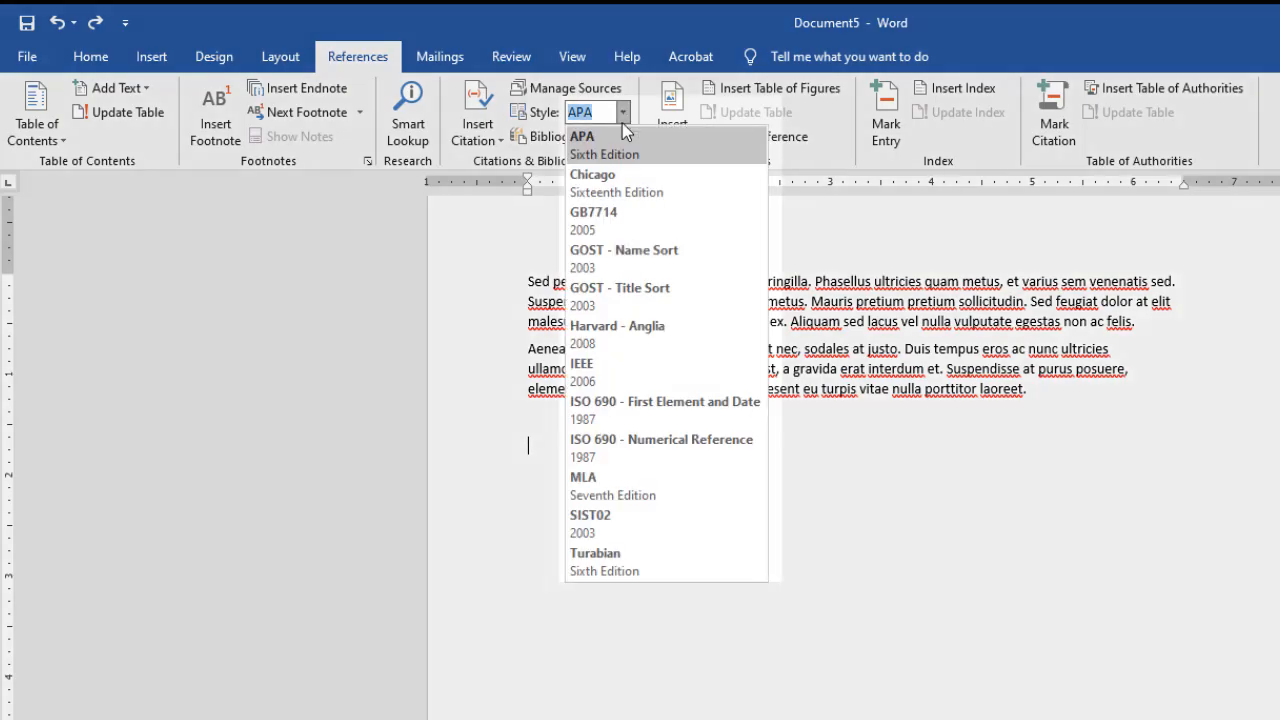
{"action": "mouse_move", "coordinate": [644, 448]}
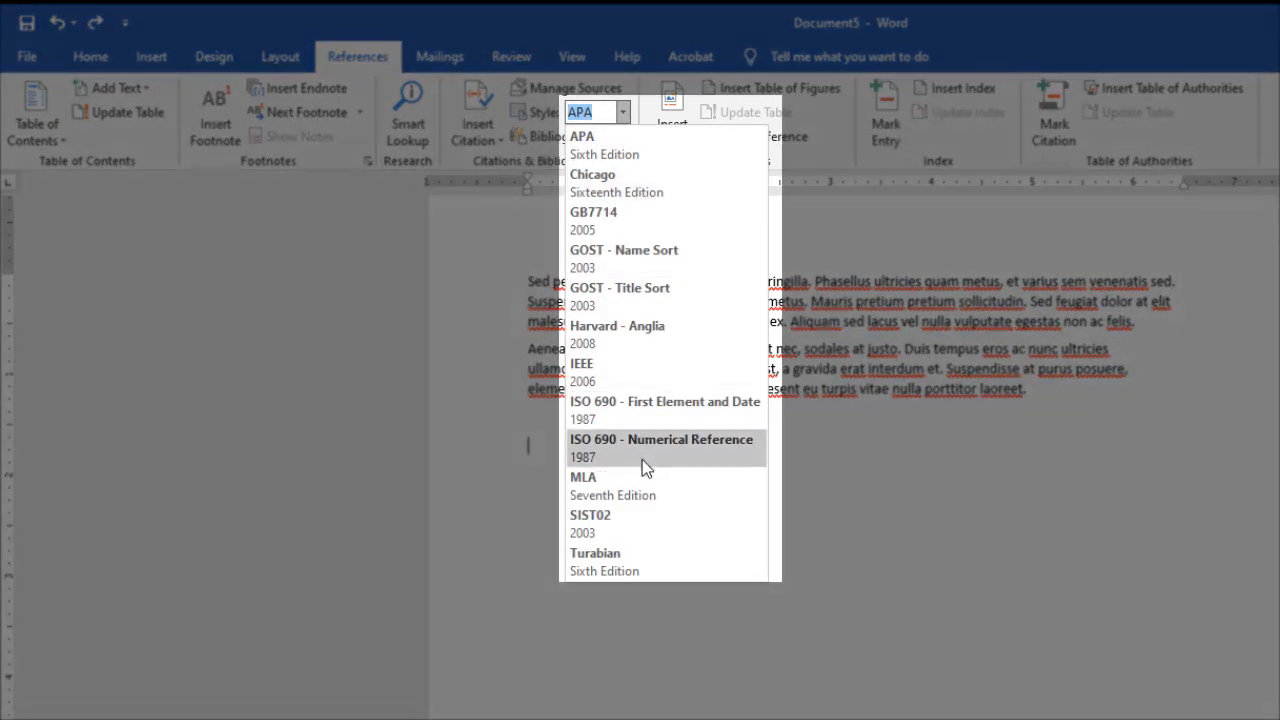
{"action": "left_click", "coordinate": [584, 476]}
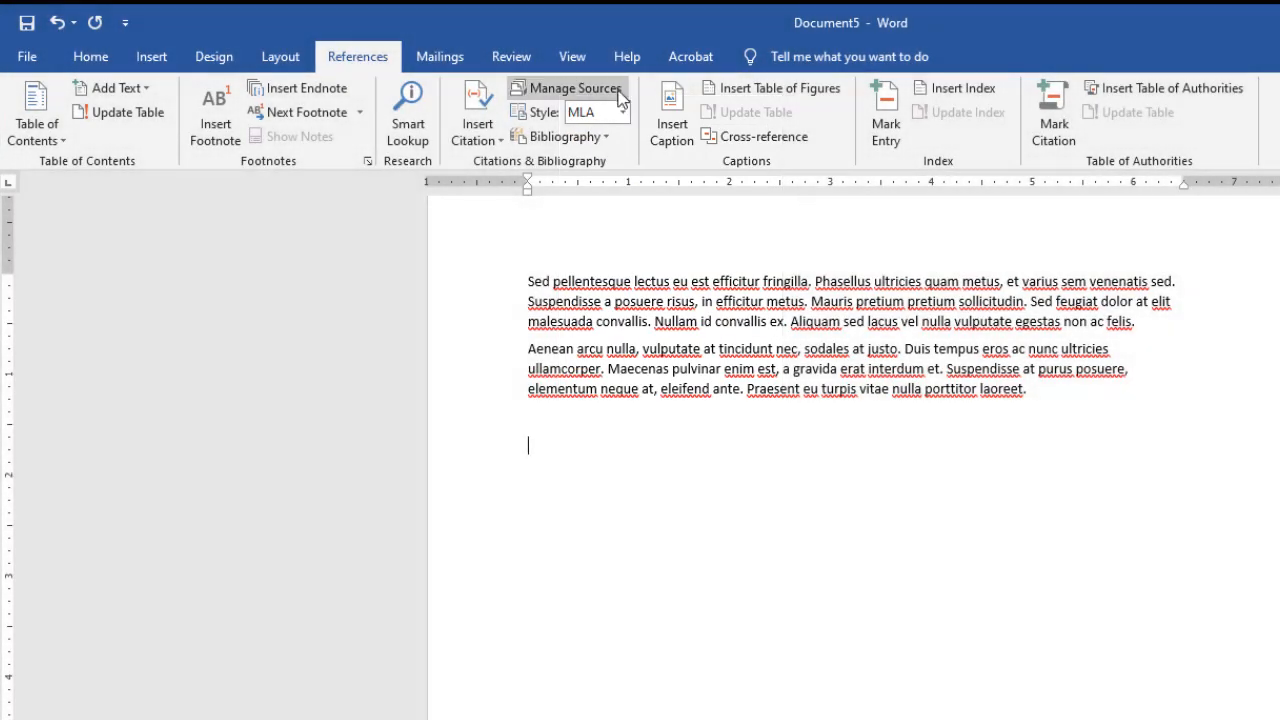
Step: Insert the built-in Bibliography layout at the end of the document in MLA format
{"action": "left_click", "coordinate": [562, 136]}
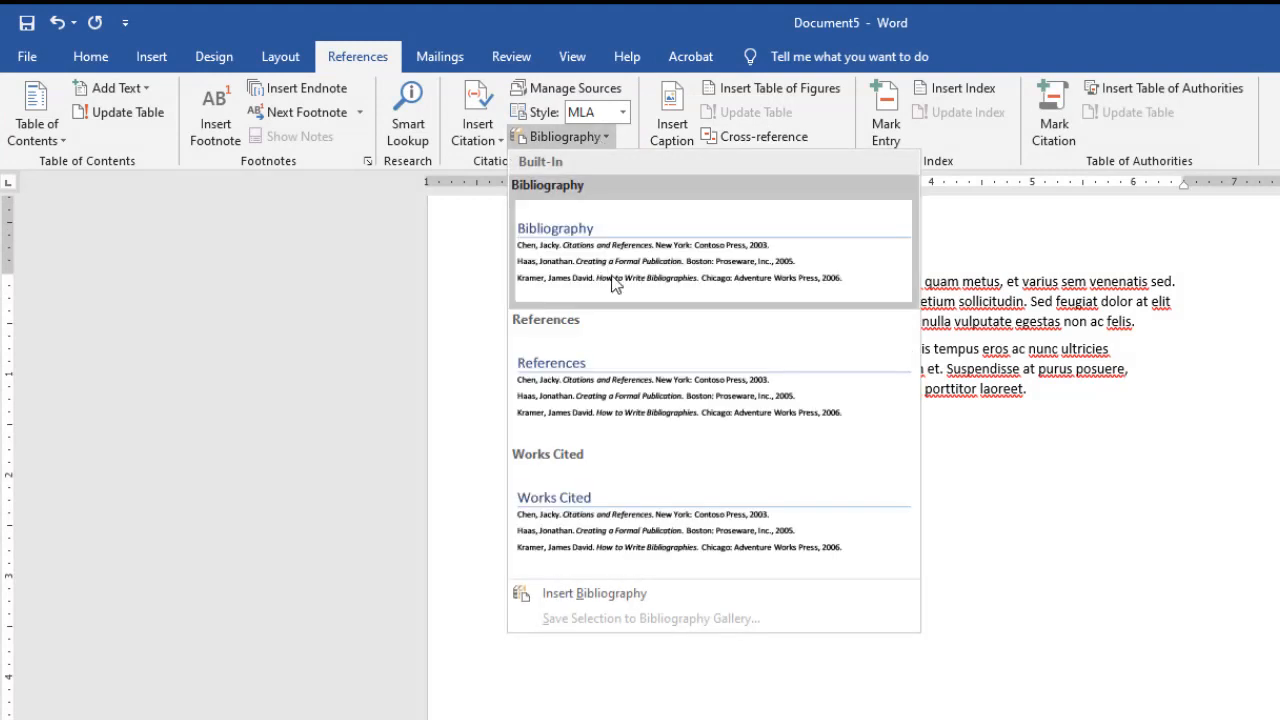
{"action": "left_click", "coordinate": [554, 228]}
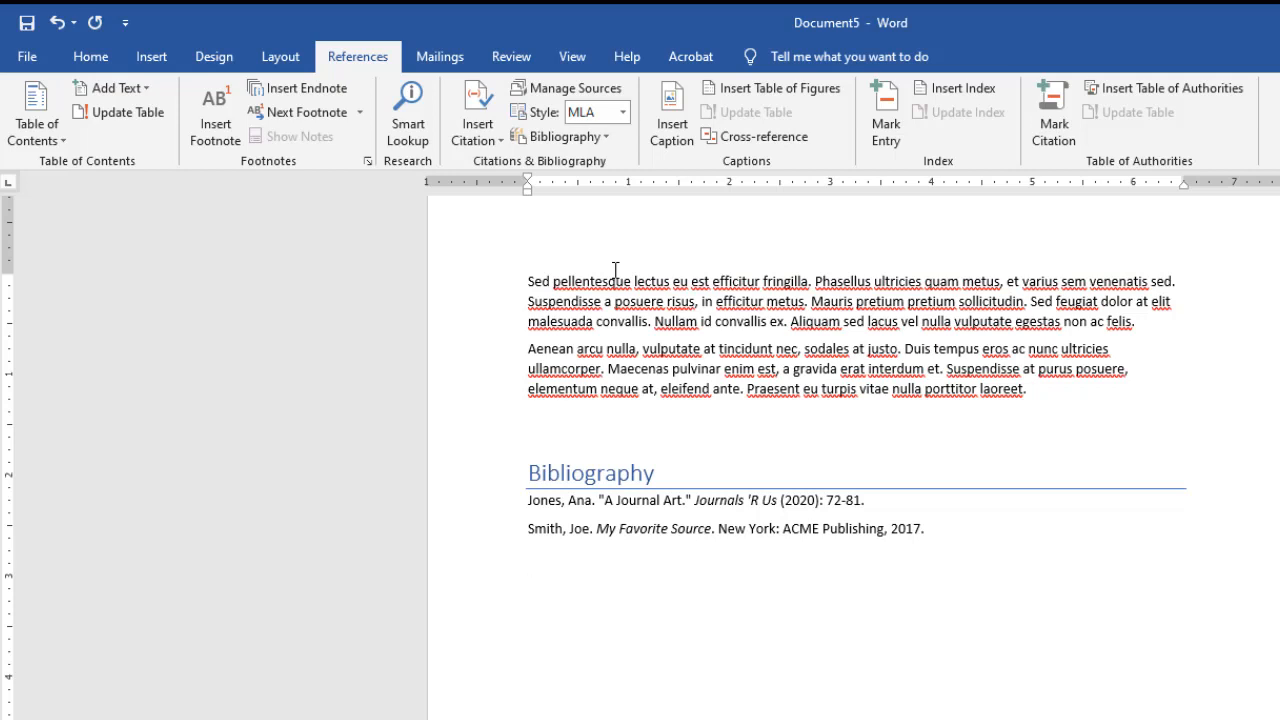
{"action": "left_click", "coordinate": [528, 586]}
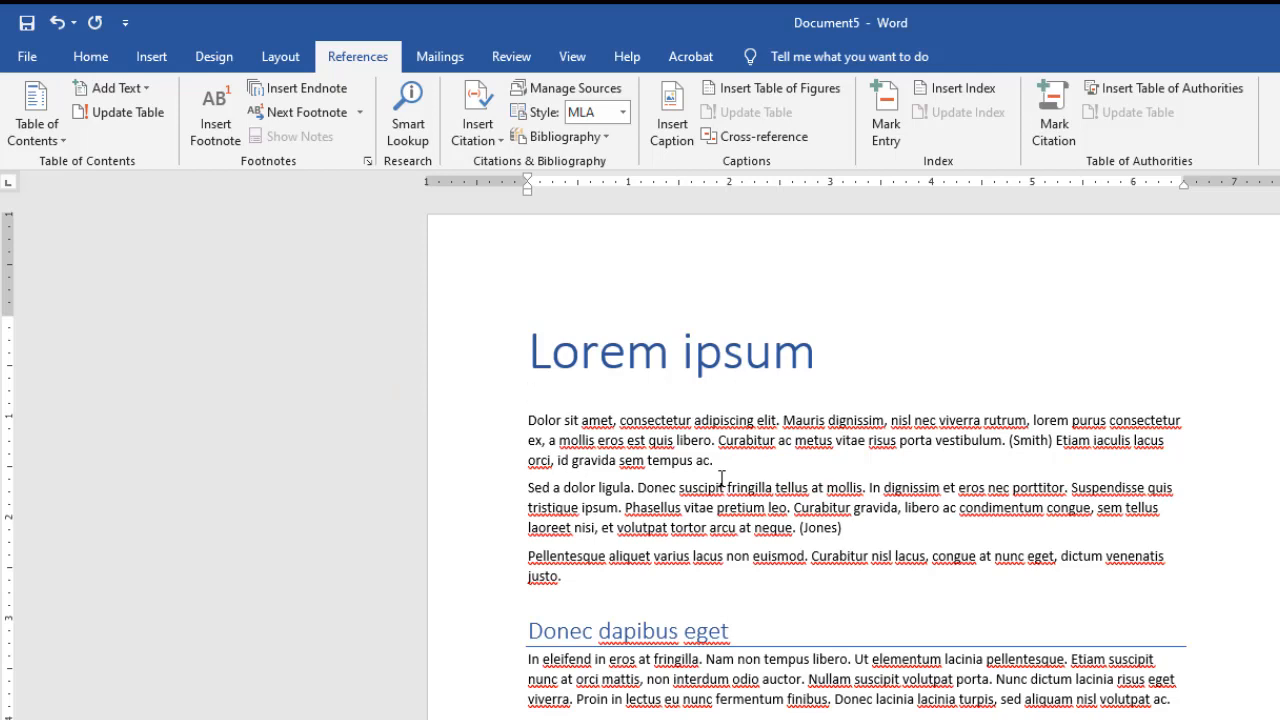
Step: Insert an Automatic Table 2 table of contents below the title listing the headings and Bibliography
{"action": "left_click", "coordinate": [528, 392]}
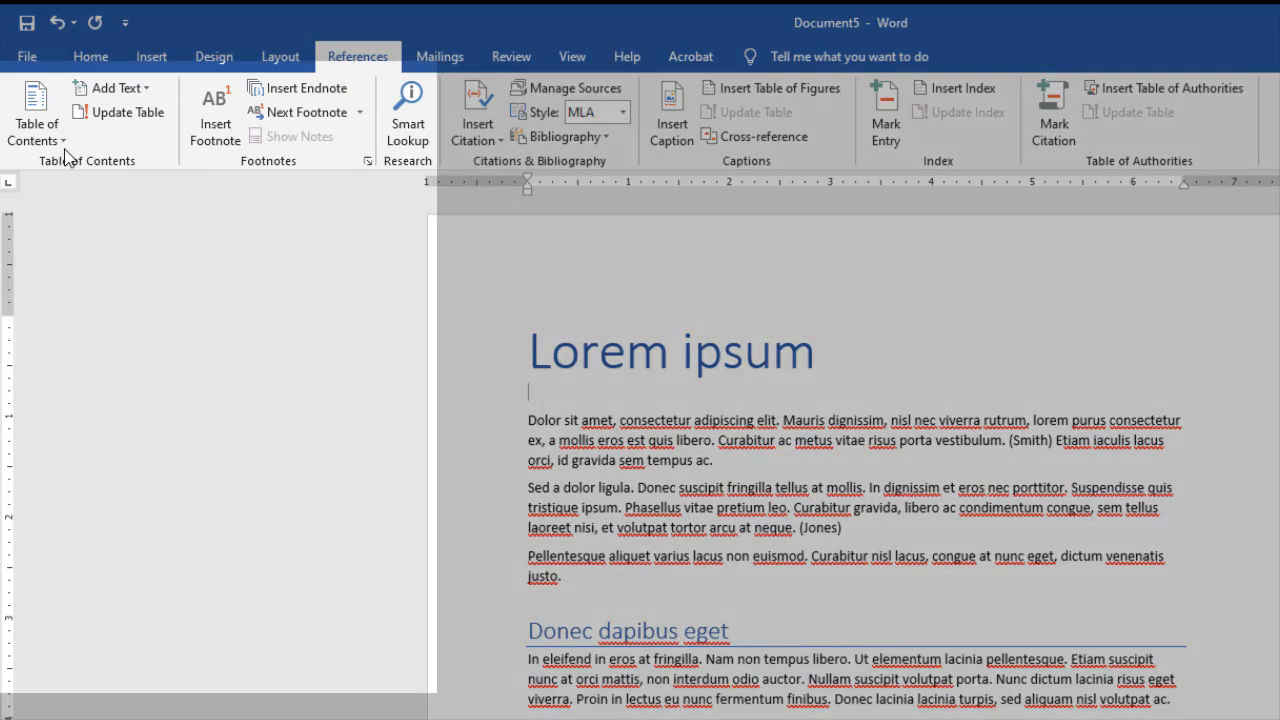
{"action": "left_click", "coordinate": [36, 114]}
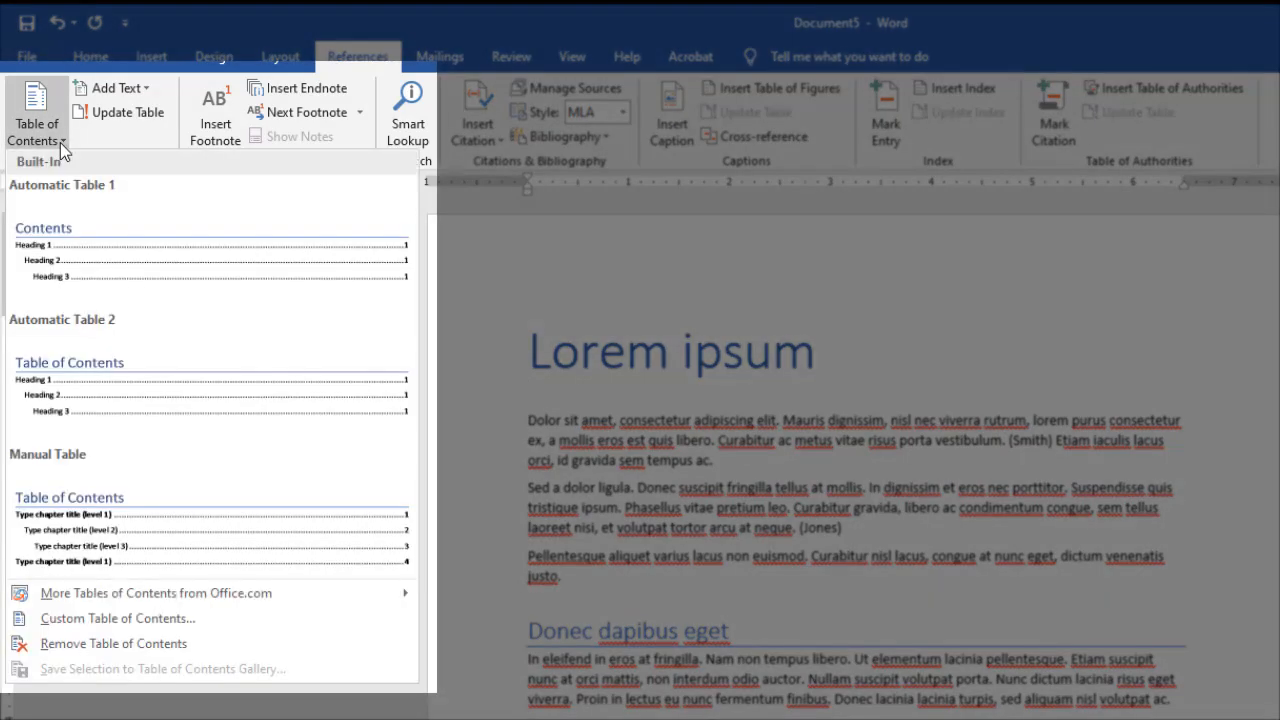
{"action": "mouse_move", "coordinate": [62, 162]}
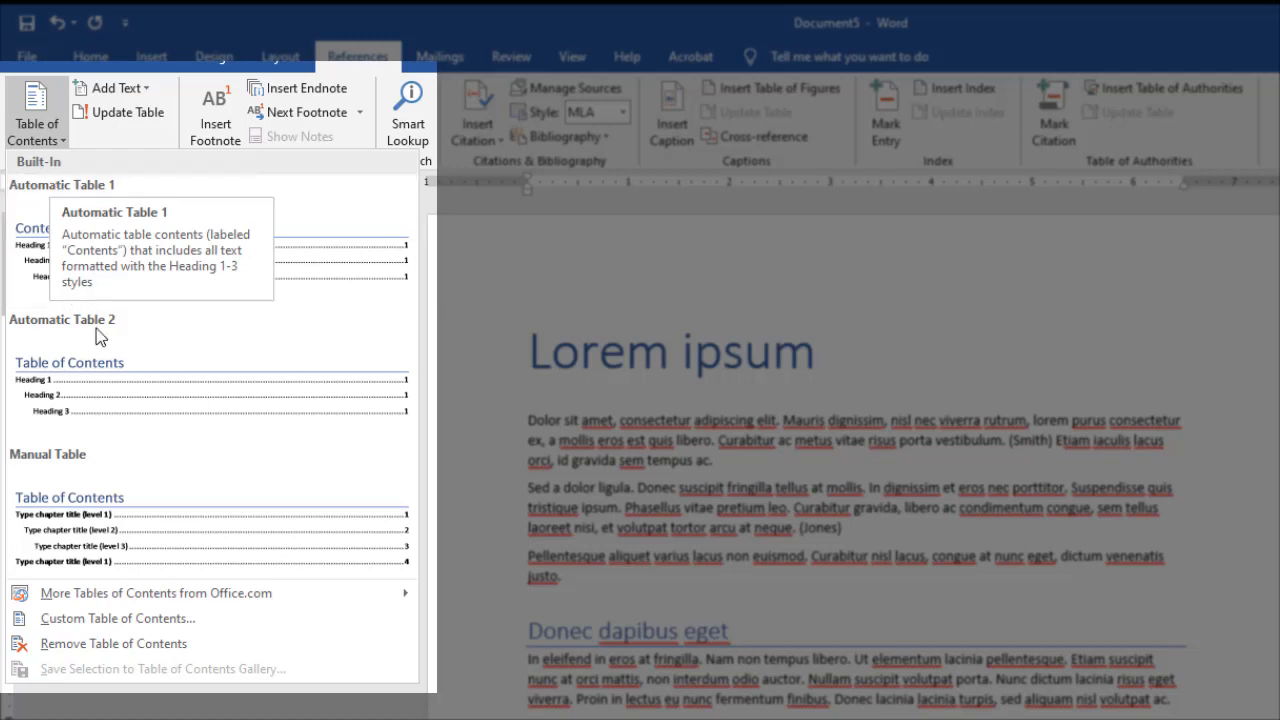
{"action": "mouse_move", "coordinate": [124, 412]}
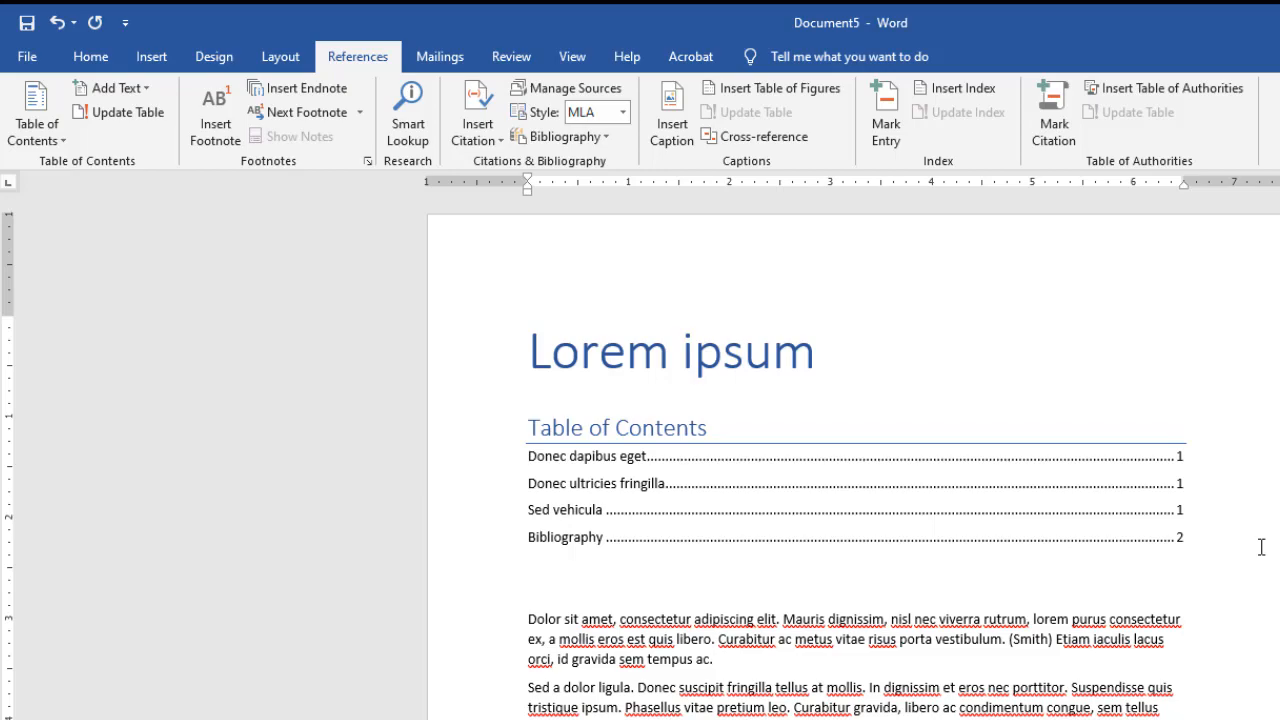
{"action": "left_click", "coordinate": [528, 588]}
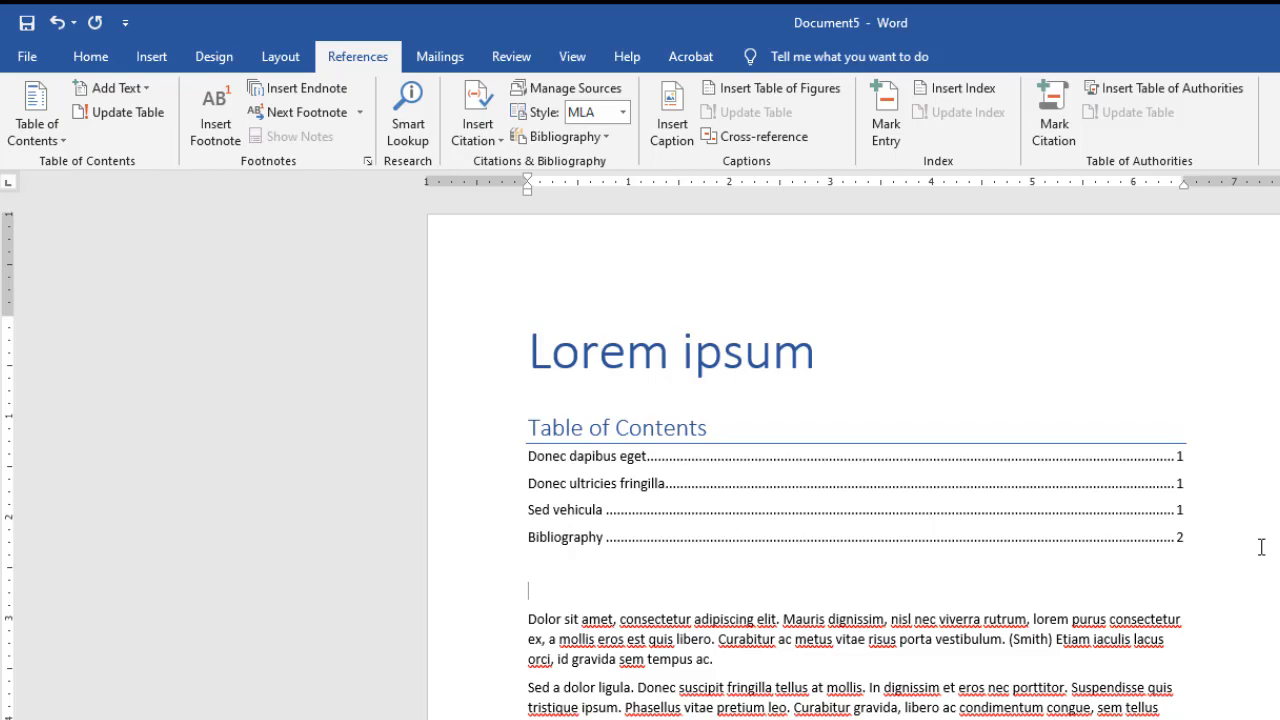